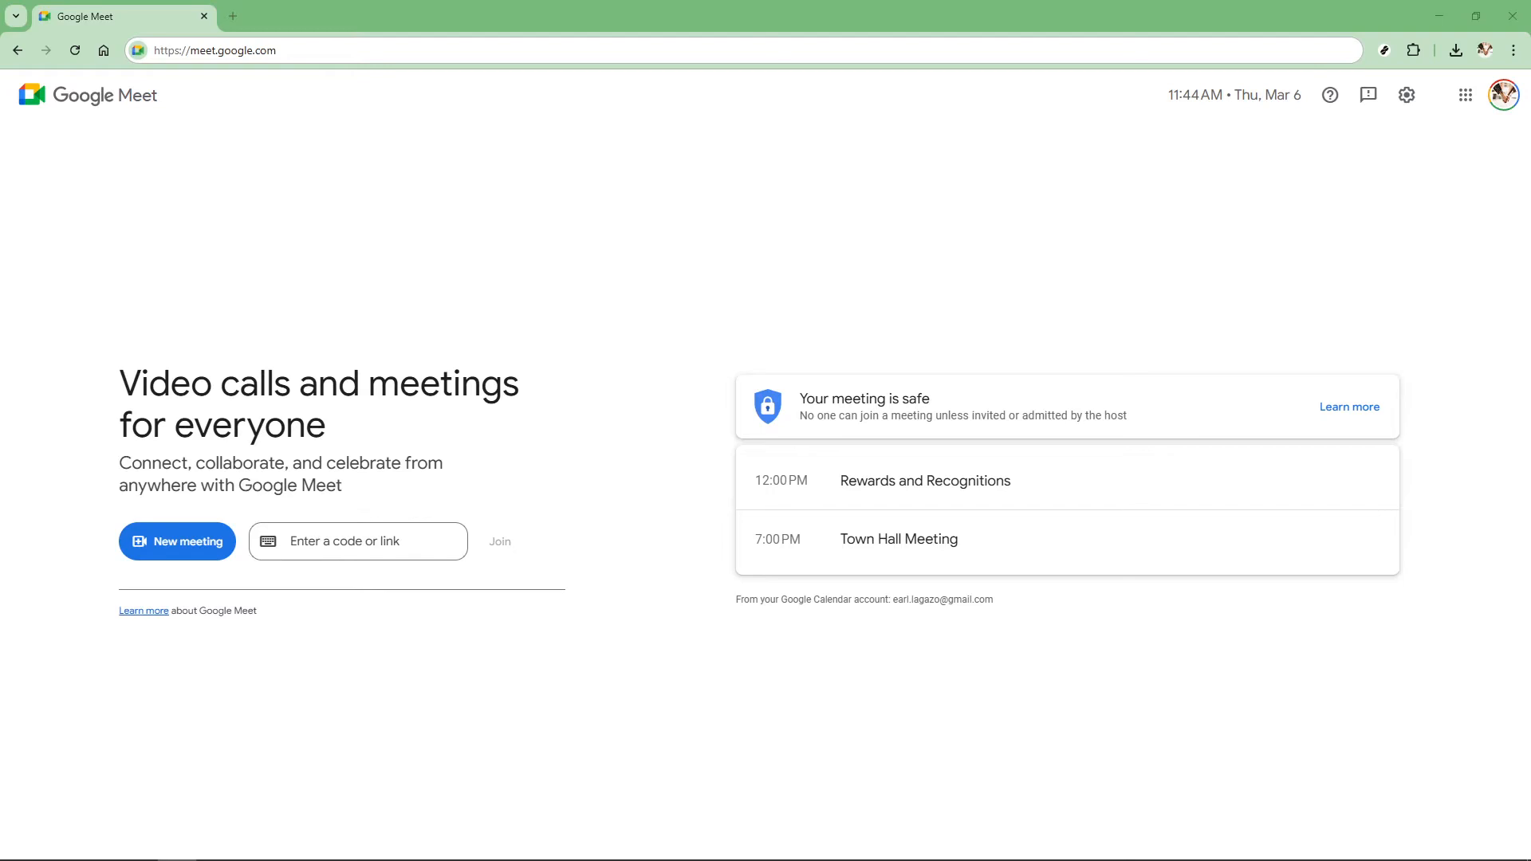
{"action": "mouse_move", "coordinate": [725, 295]}
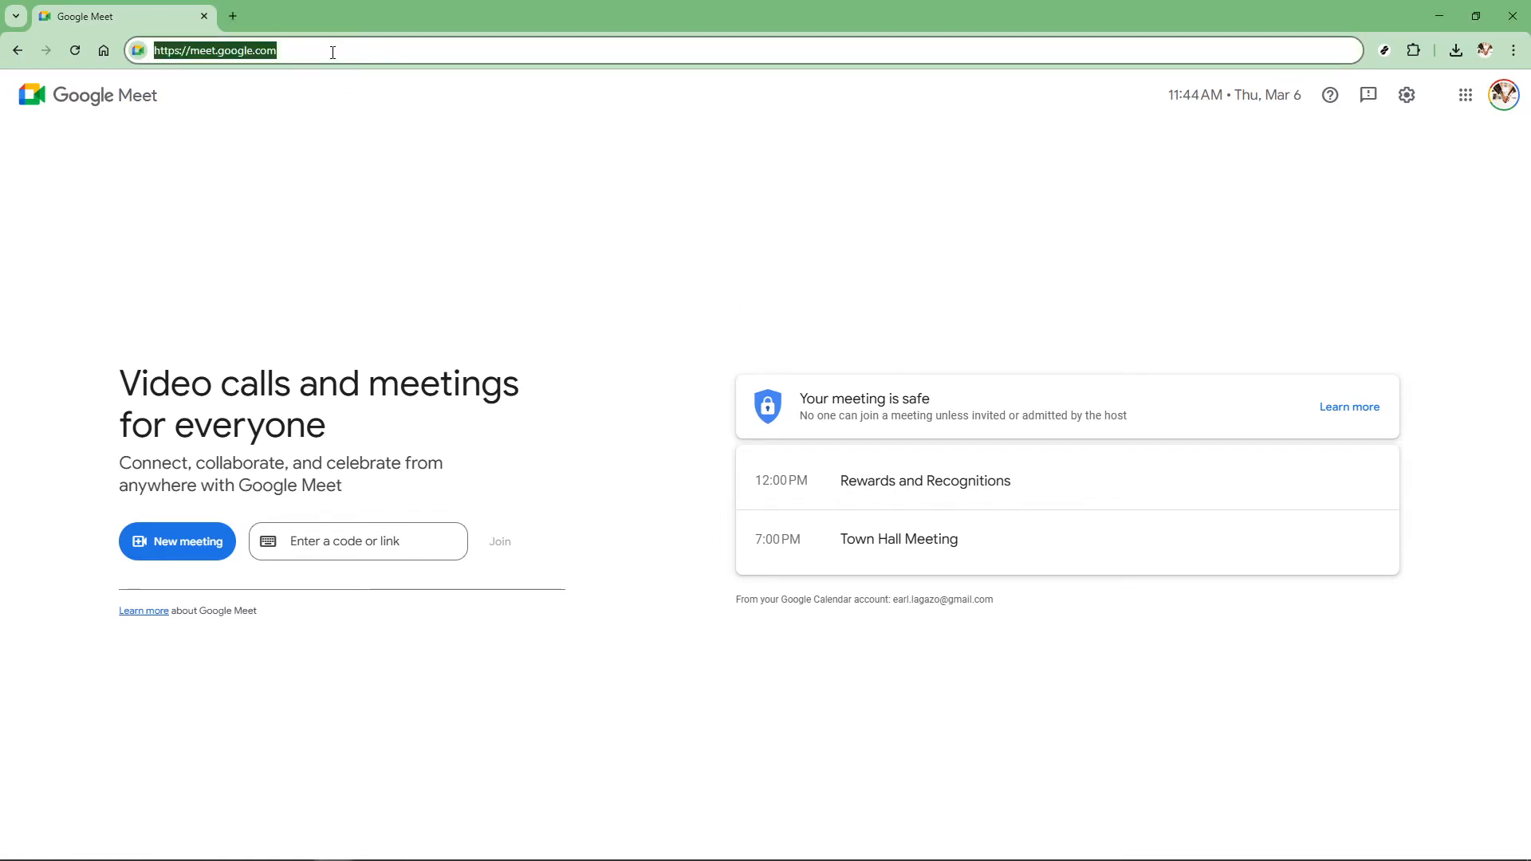
{"action": "mouse_move", "coordinate": [677, 486]}
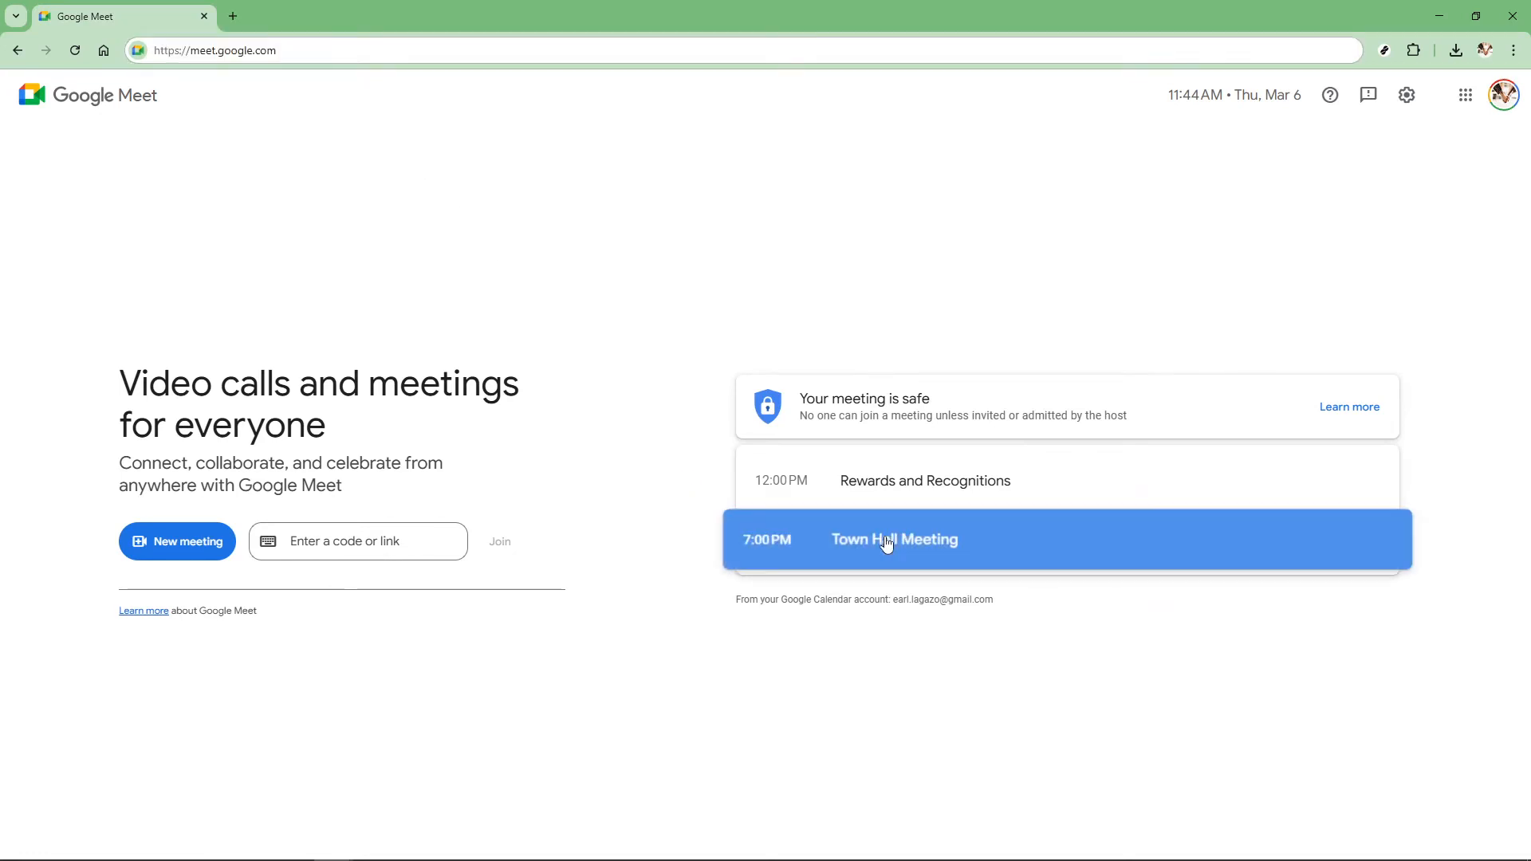
Join the Town Hall Meeting call from the upcoming calendar entries
{"action": "left_click", "coordinate": [892, 539]}
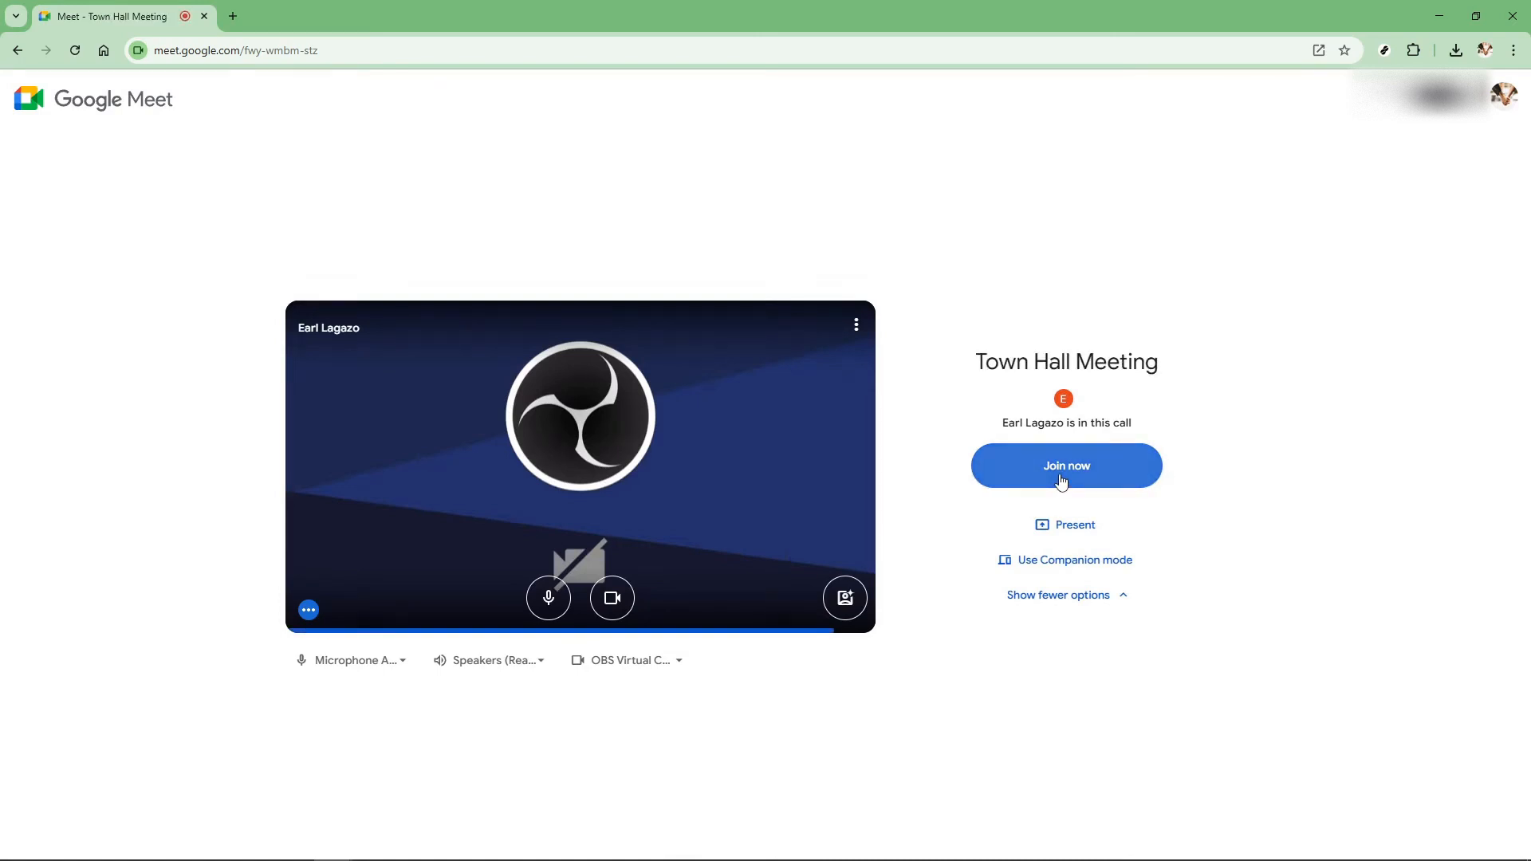
{"action": "left_click", "coordinate": [1065, 466]}
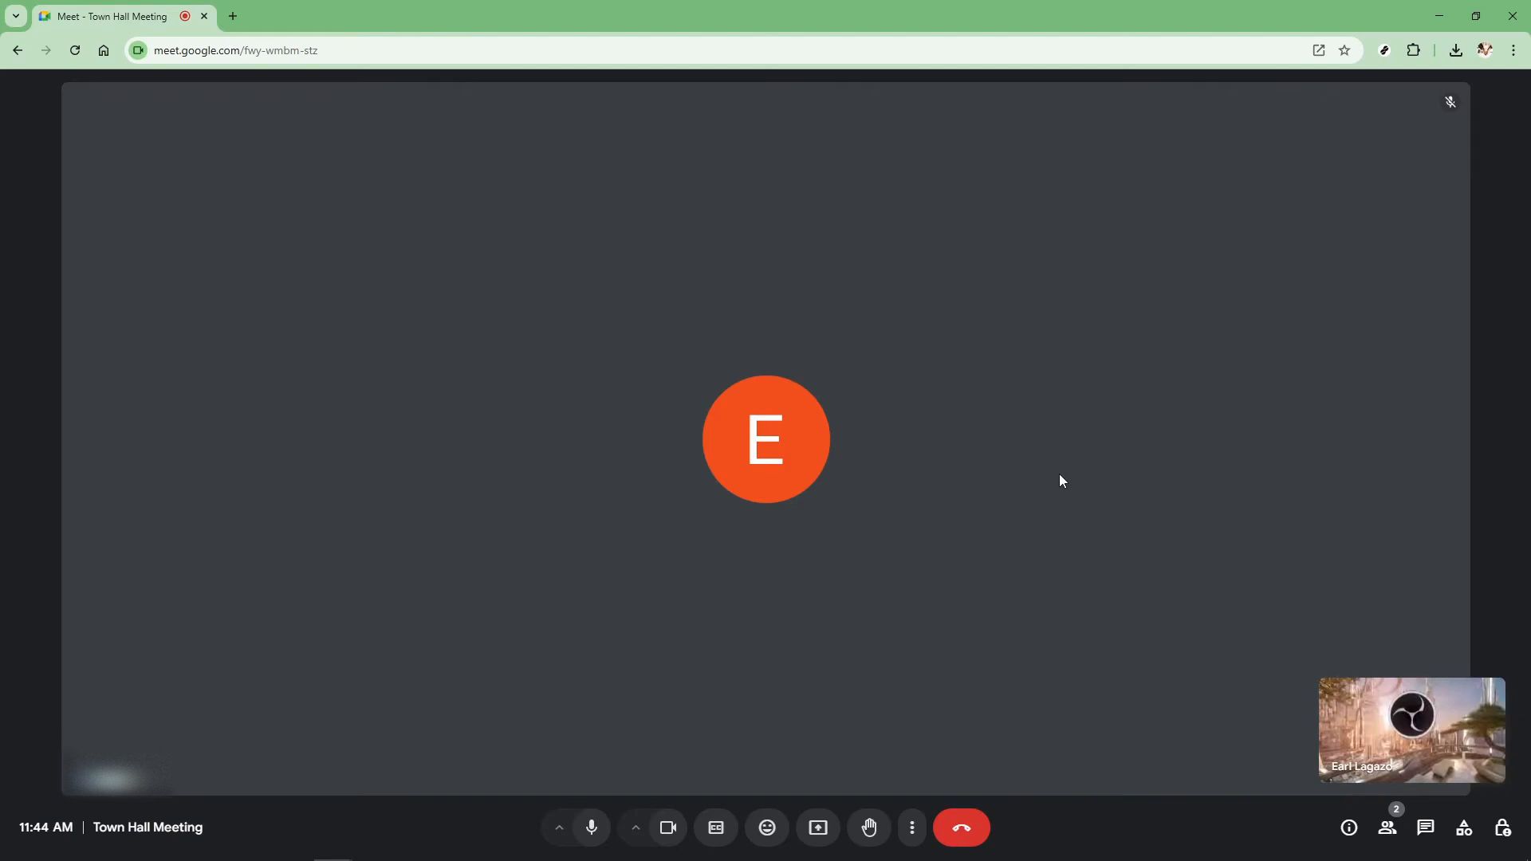
{"action": "mouse_move", "coordinate": [1144, 623]}
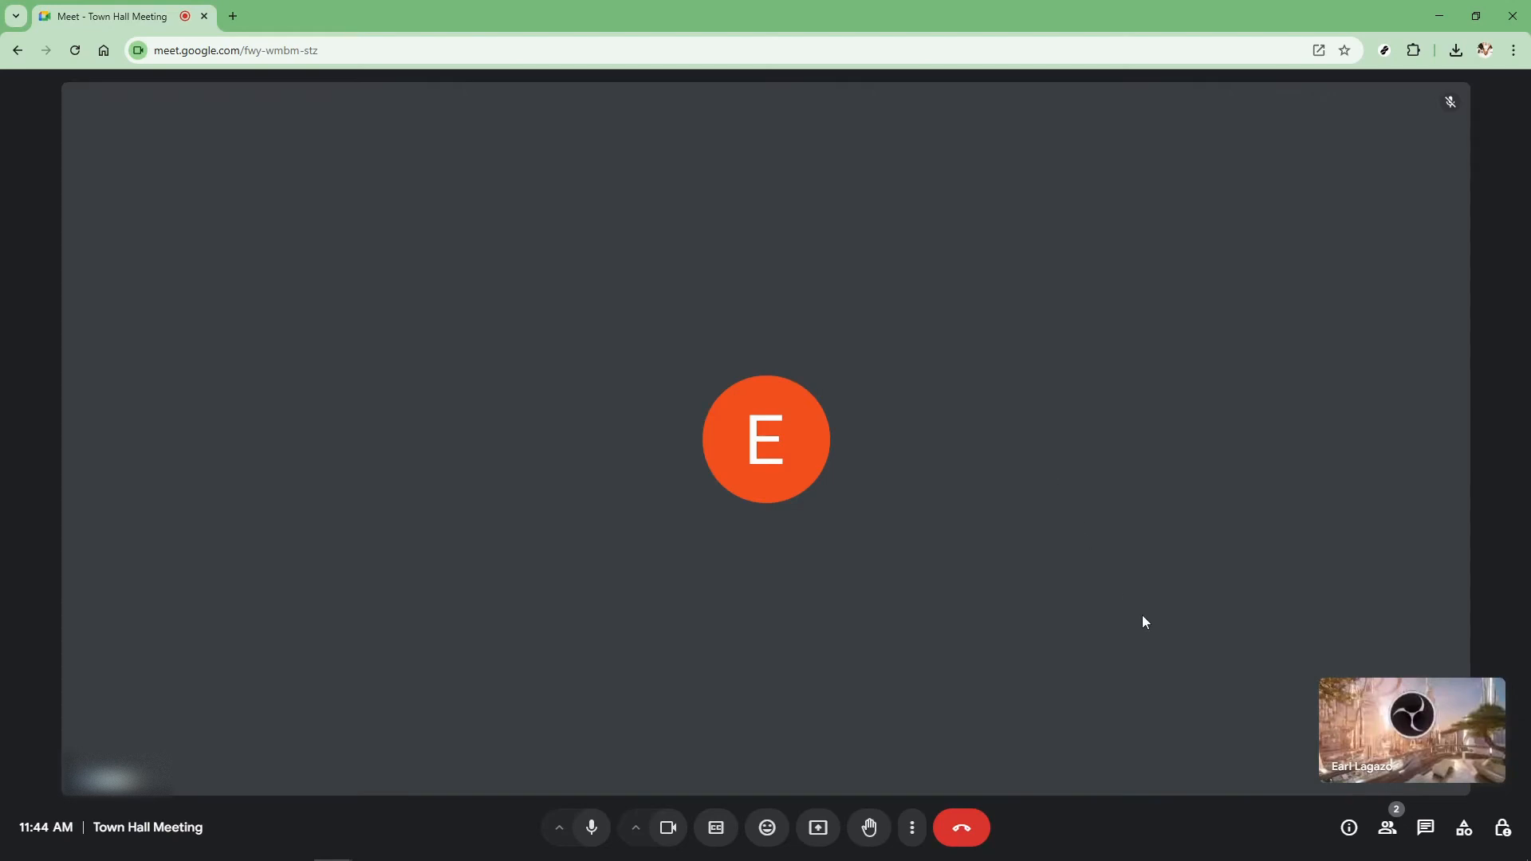
{"action": "mouse_move", "coordinate": [1411, 729]}
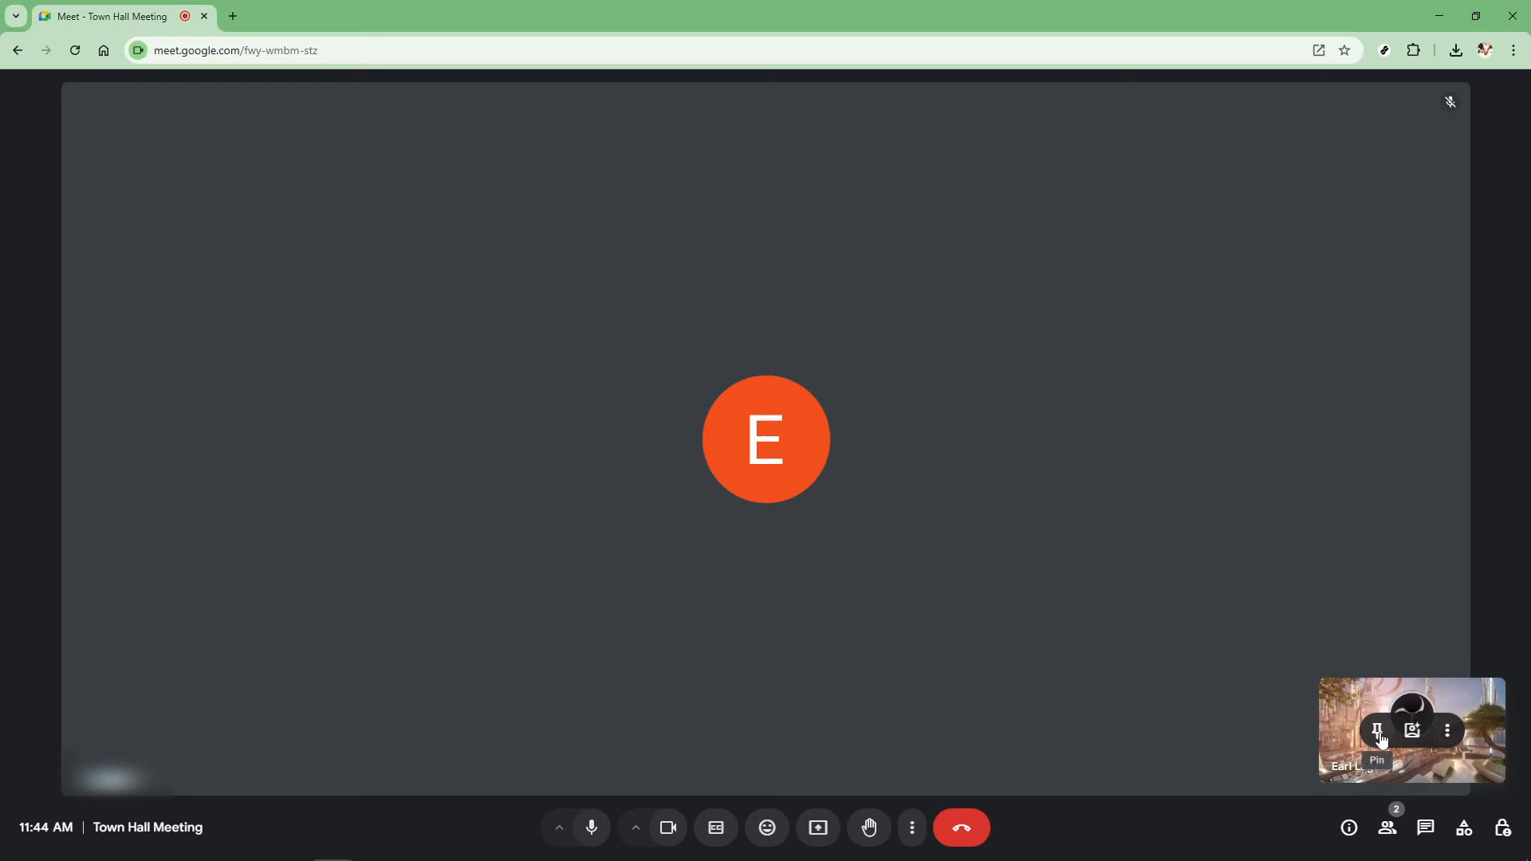
Pin your self-view tile for everyone so it becomes the main view
{"action": "left_click", "coordinate": [1378, 730]}
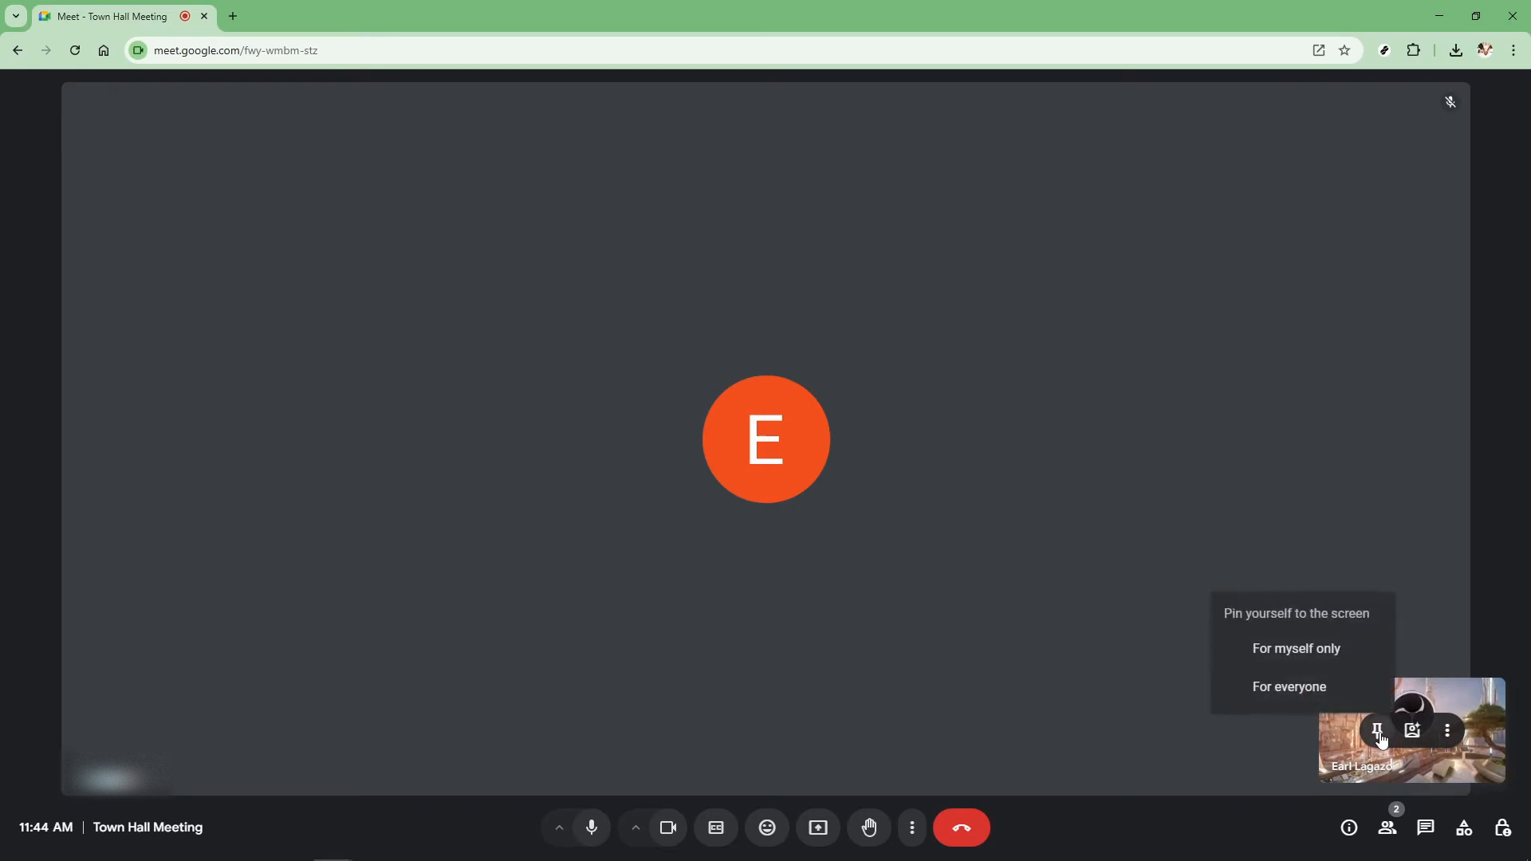
{"action": "mouse_move", "coordinate": [1343, 696]}
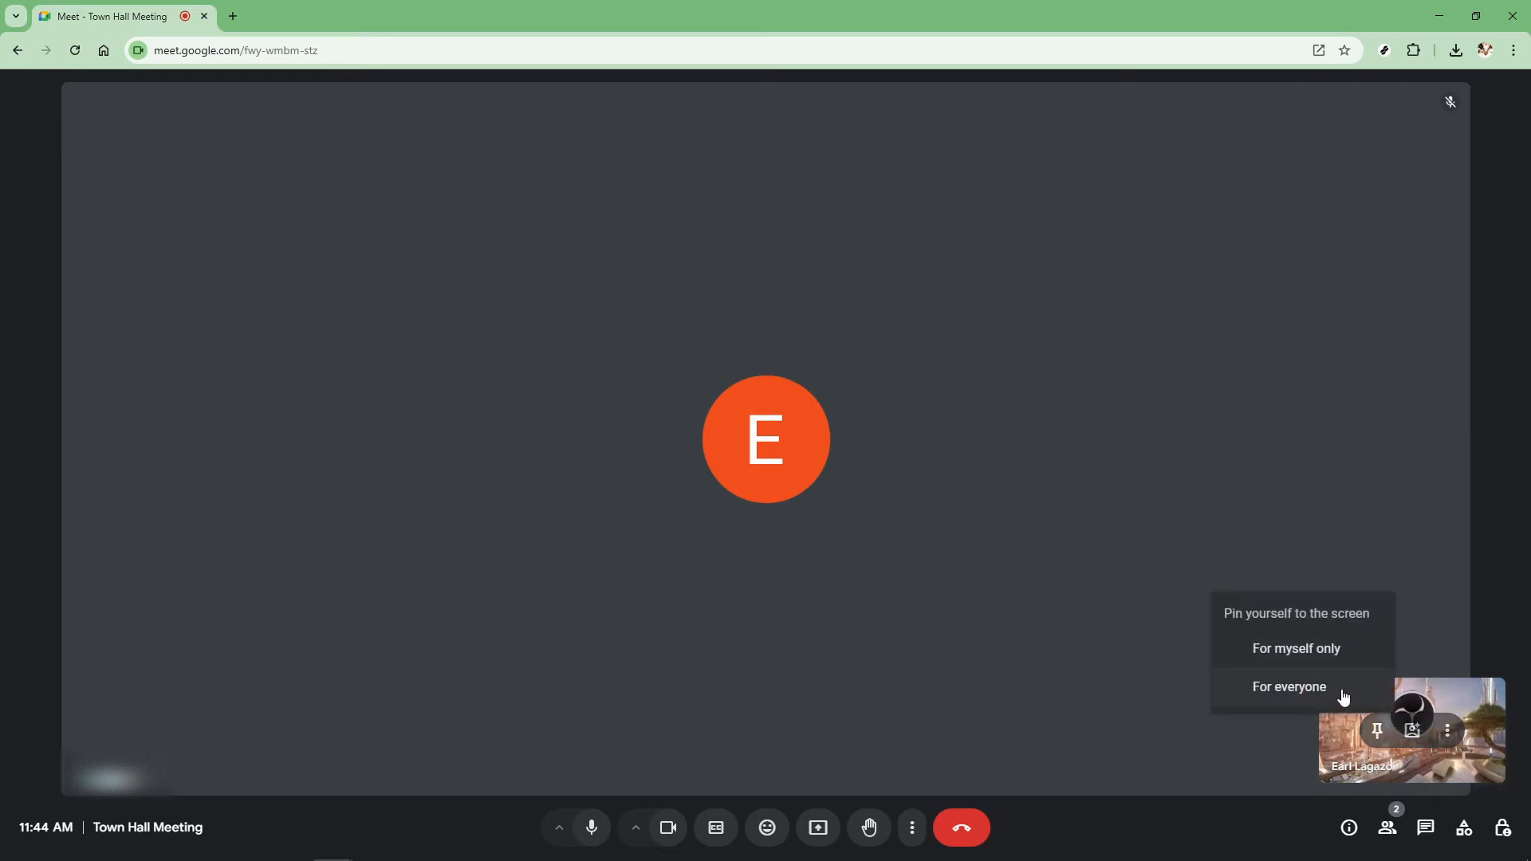
{"action": "left_click", "coordinate": [1289, 686]}
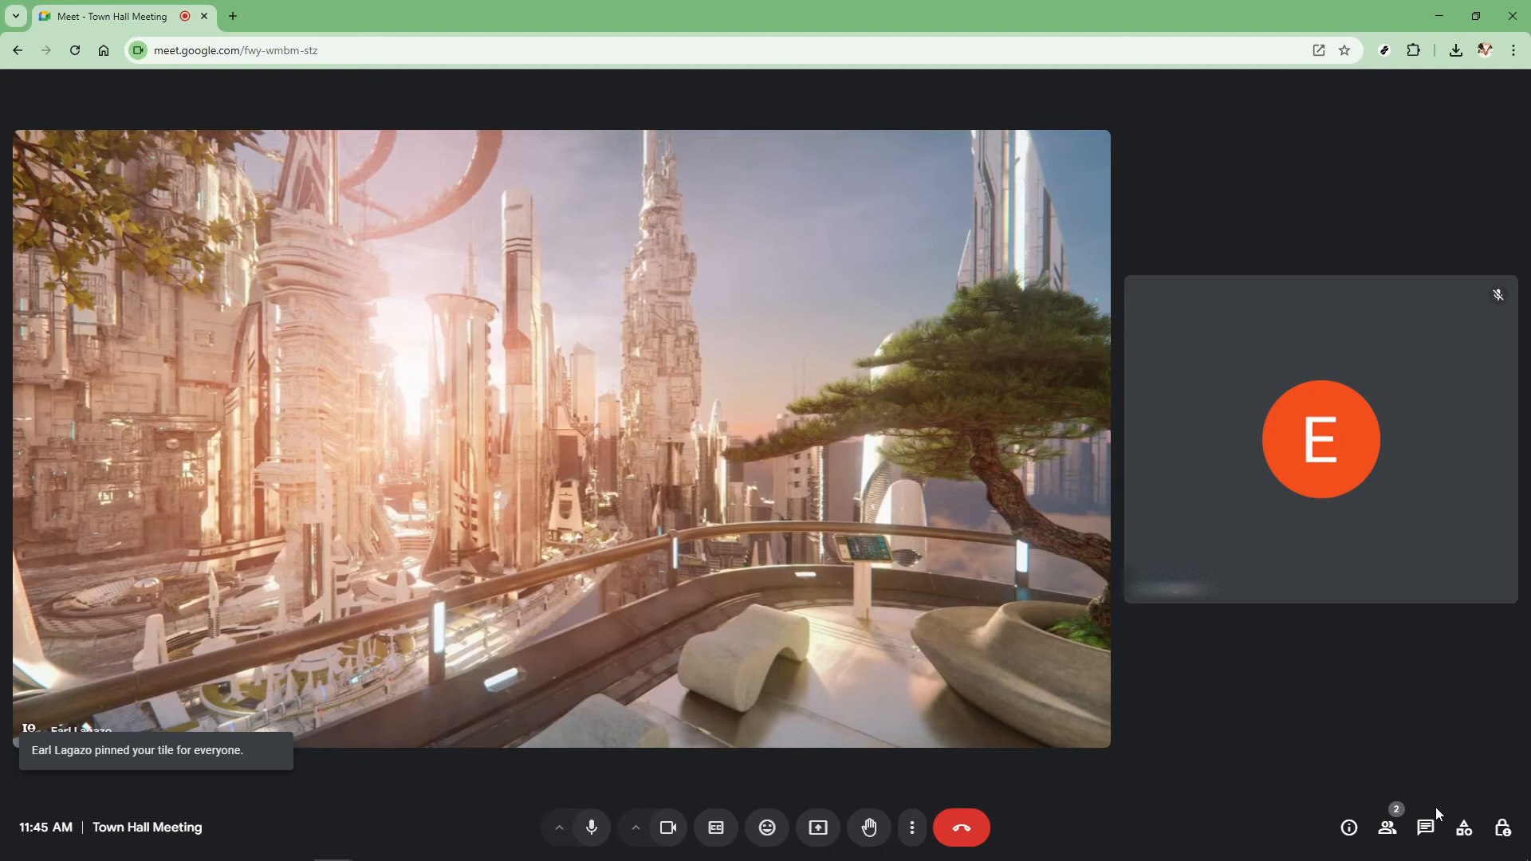
{"action": "mouse_move", "coordinate": [1465, 827]}
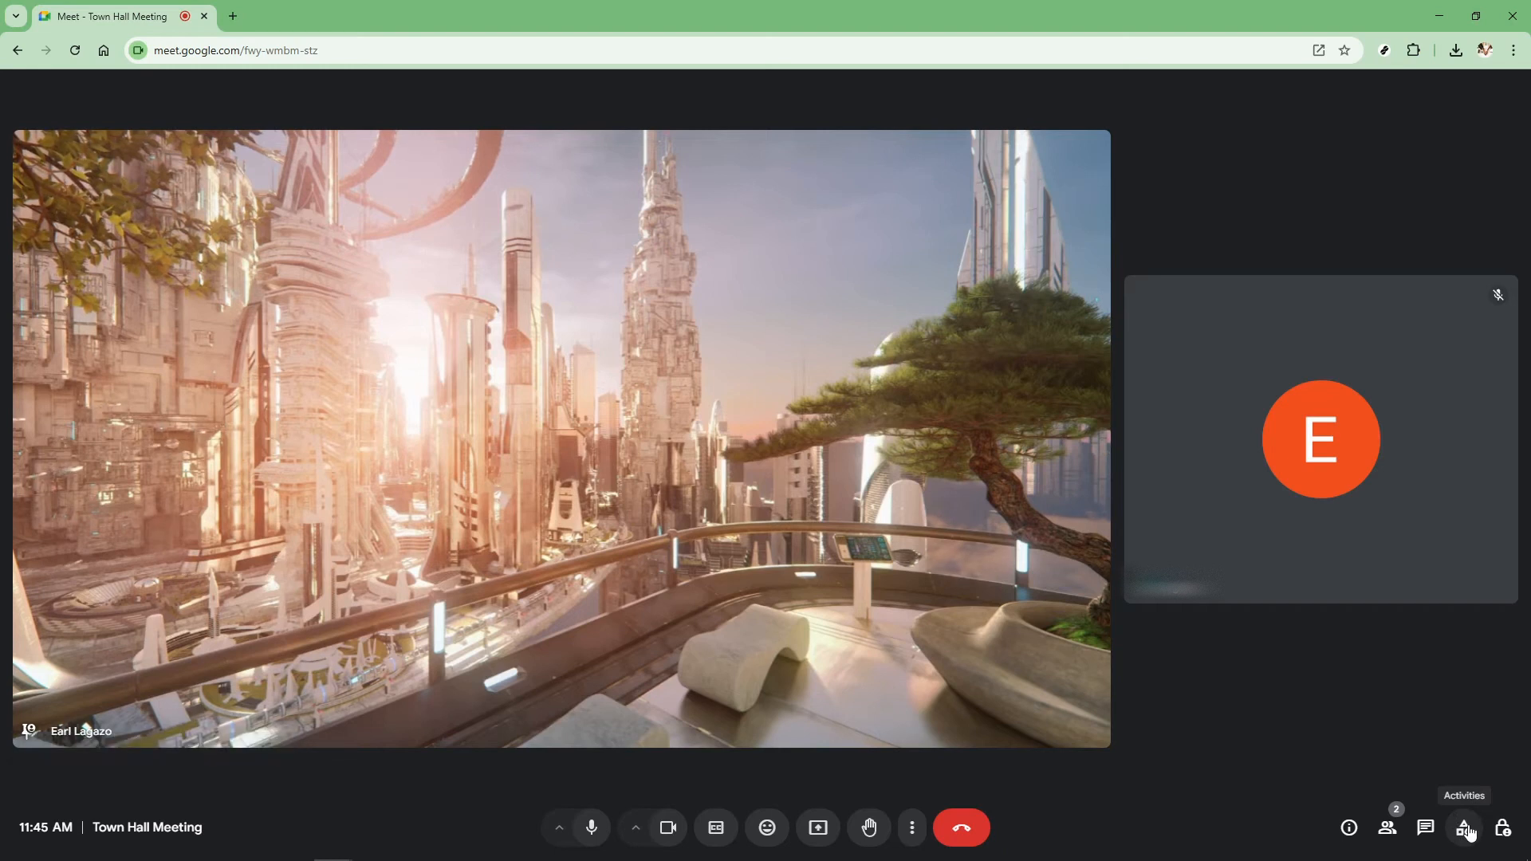
Bring up the Collaborative Whiteboard add-on from the call's Activities panel
{"action": "left_click", "coordinate": [1467, 828]}
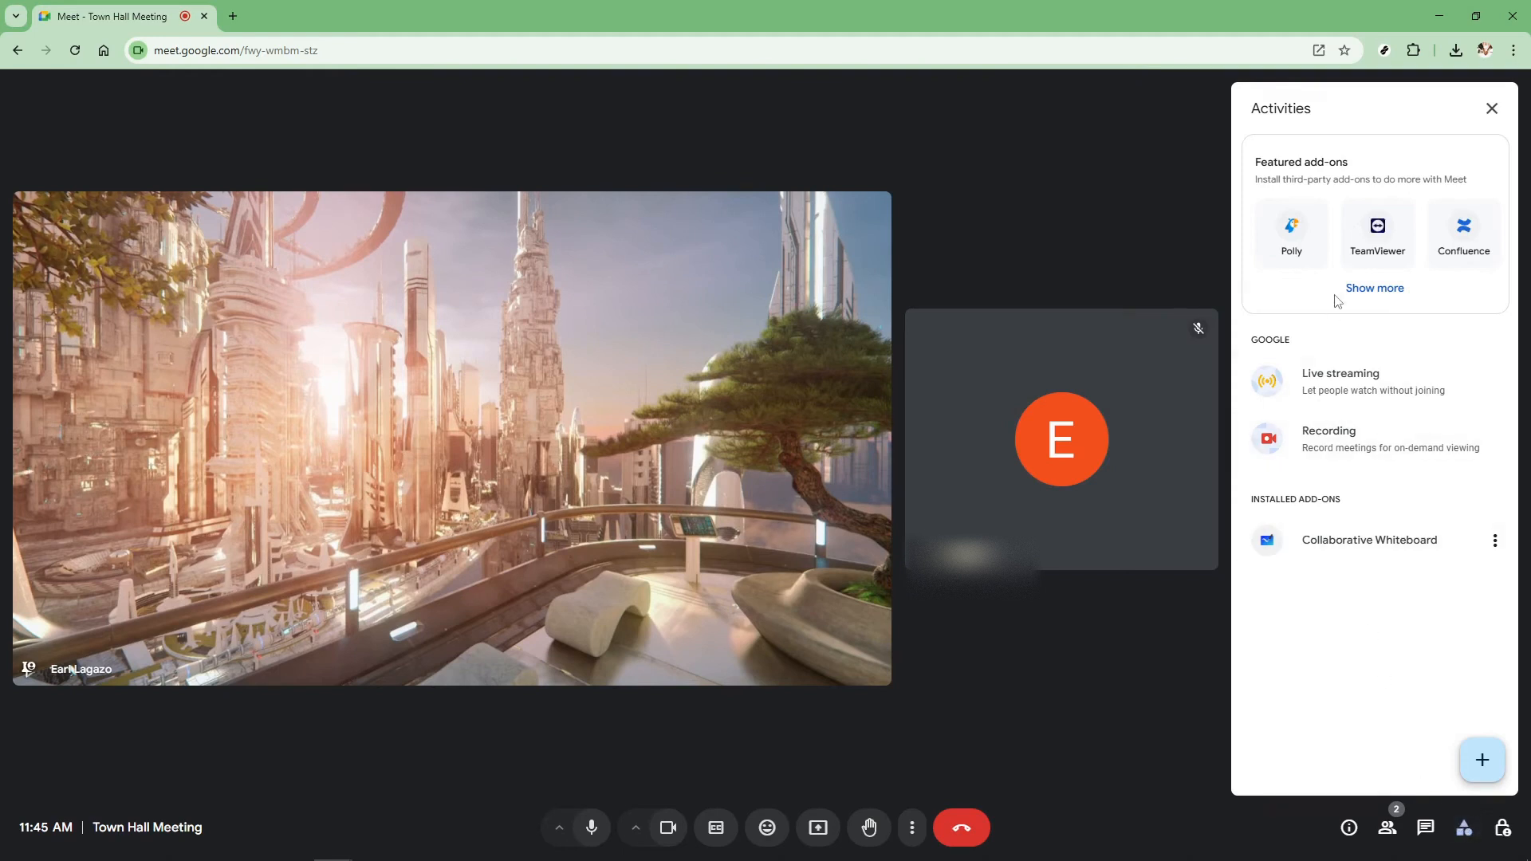
{"action": "mouse_move", "coordinate": [1348, 526]}
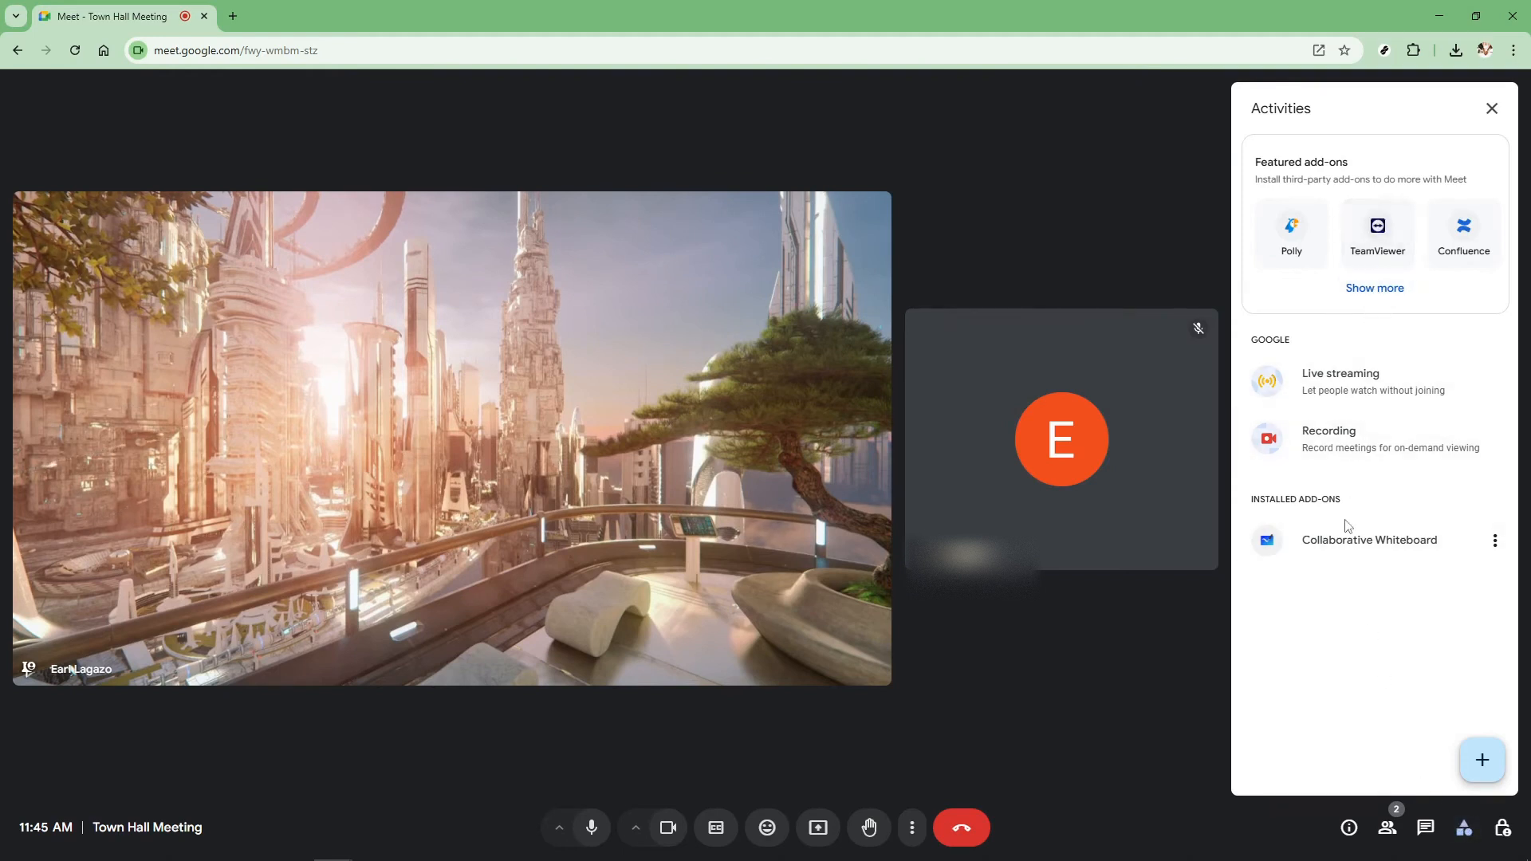
{"action": "mouse_move", "coordinate": [1396, 545]}
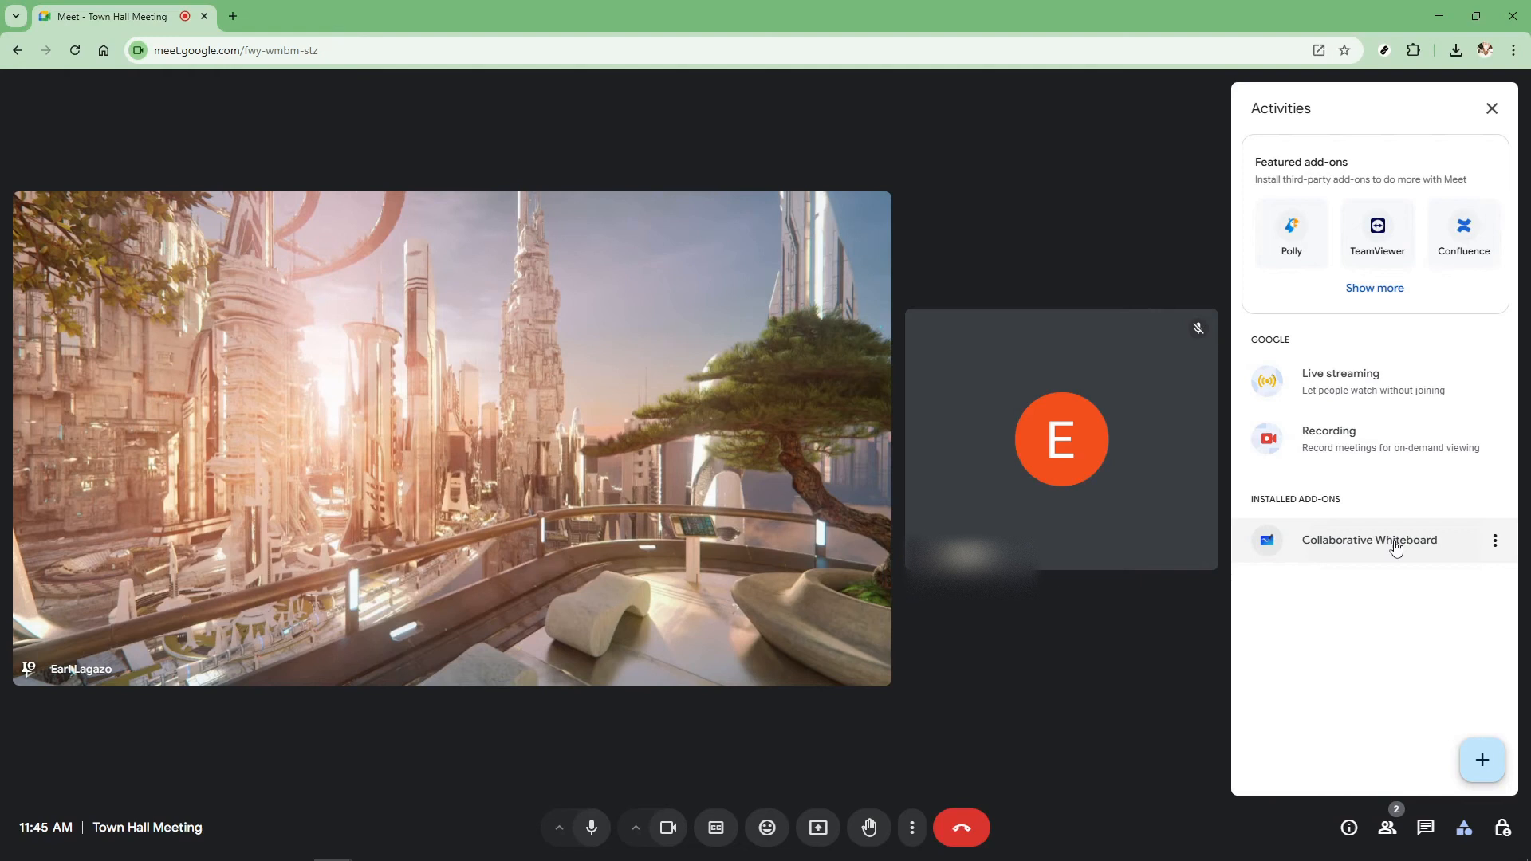
{"action": "left_click", "coordinate": [1369, 540]}
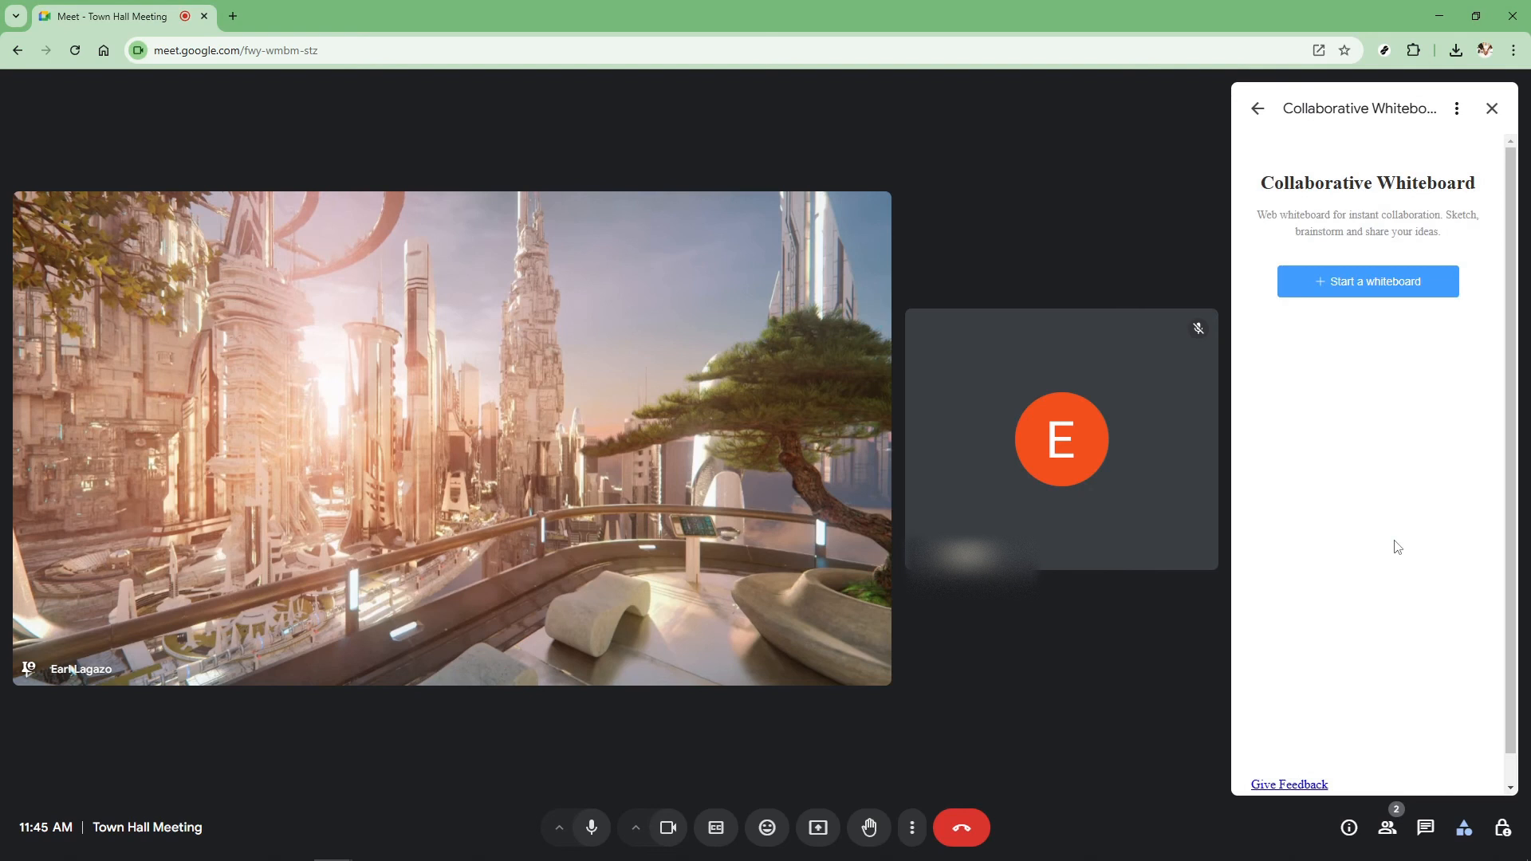
{"action": "mouse_move", "coordinate": [1384, 507]}
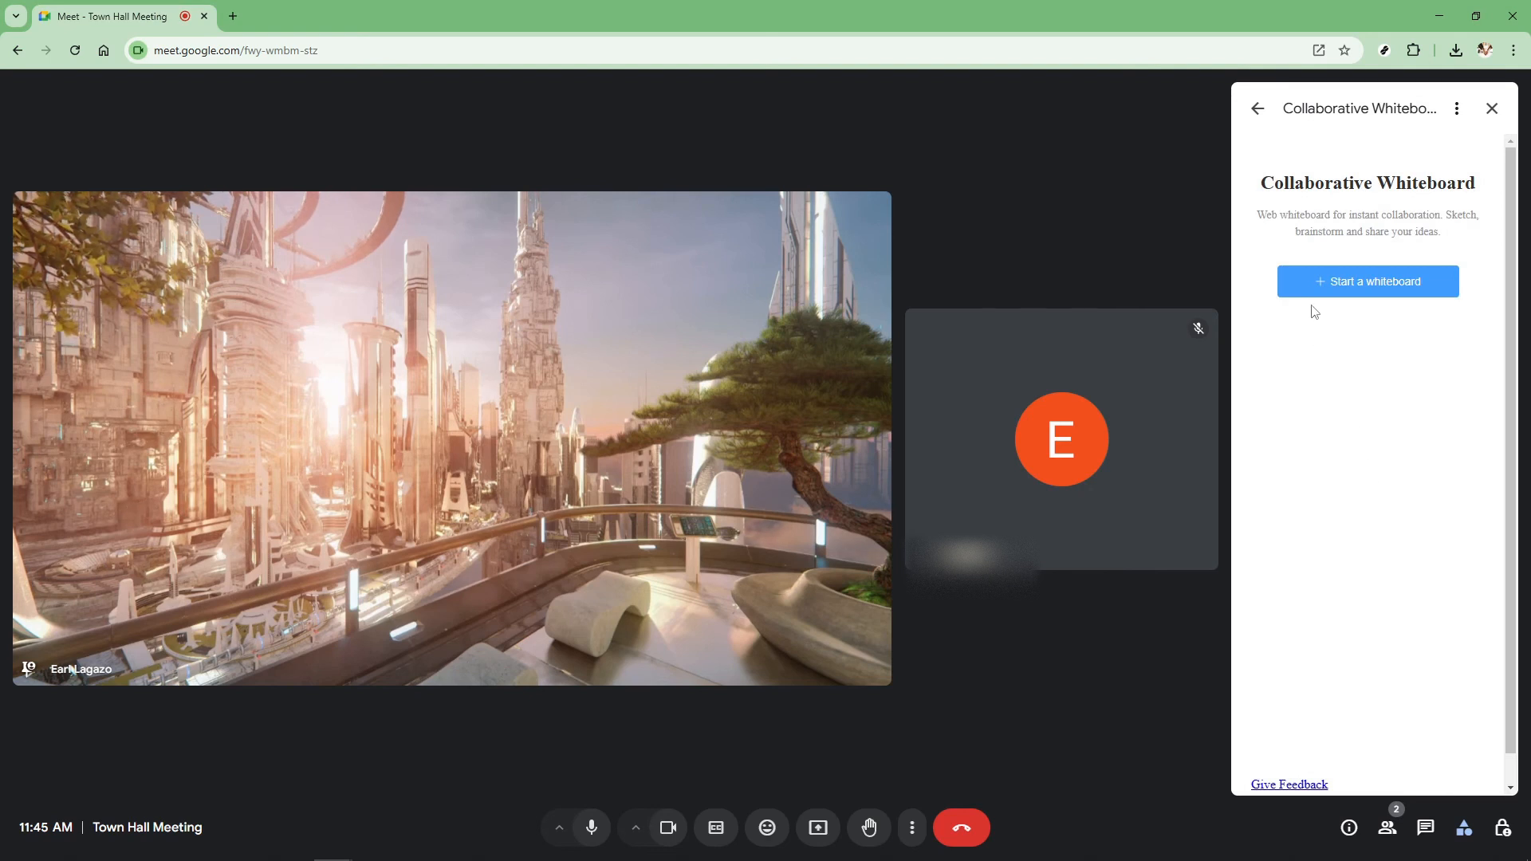
{"action": "mouse_move", "coordinate": [1406, 291]}
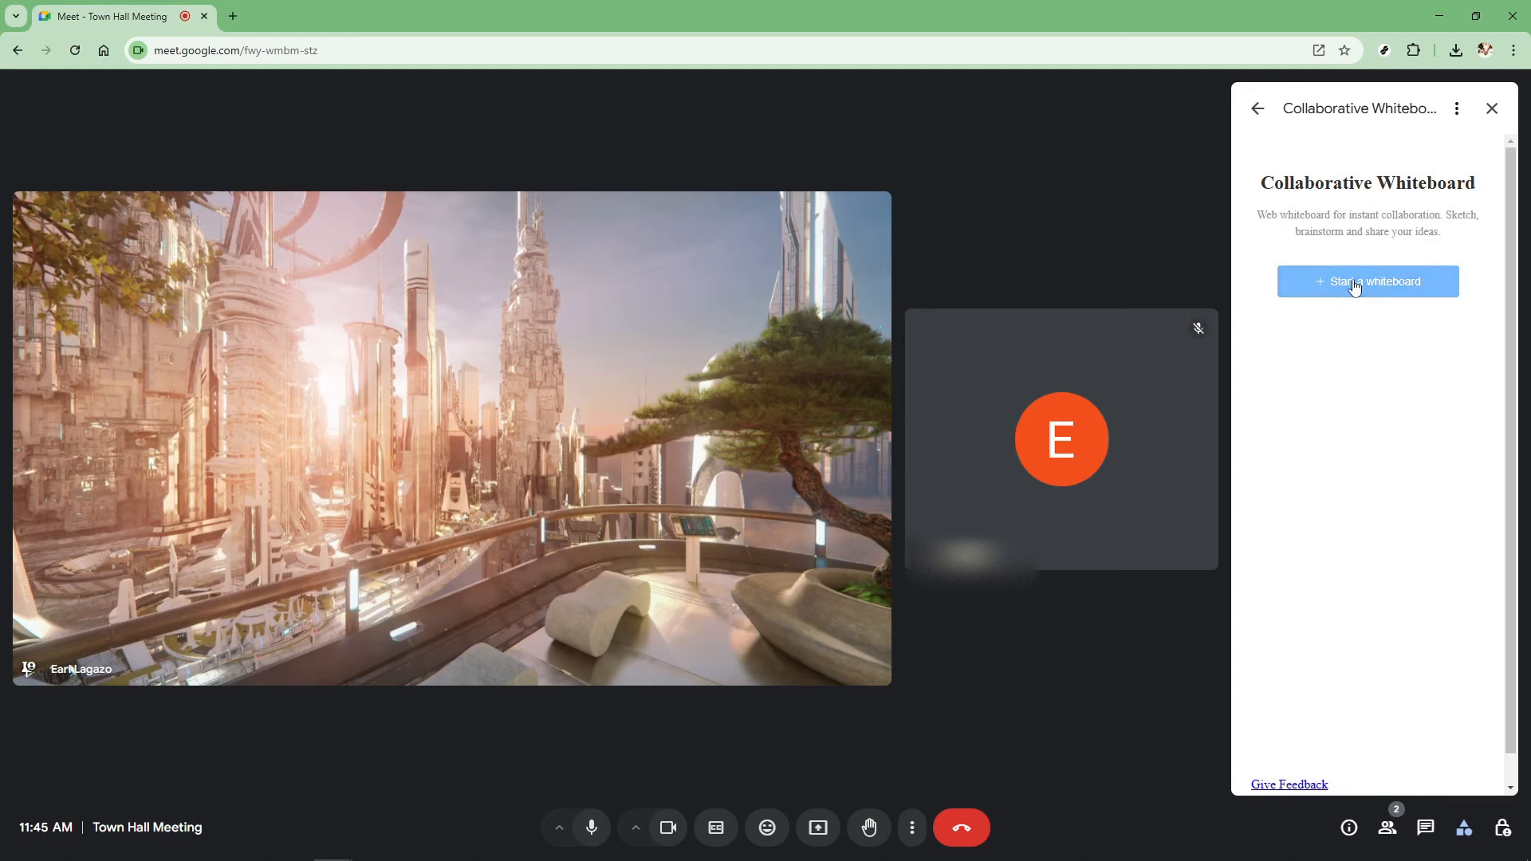
Start a new whiteboard and present its tab to everyone, allowing Meet to share it
{"action": "left_click", "coordinate": [1367, 282]}
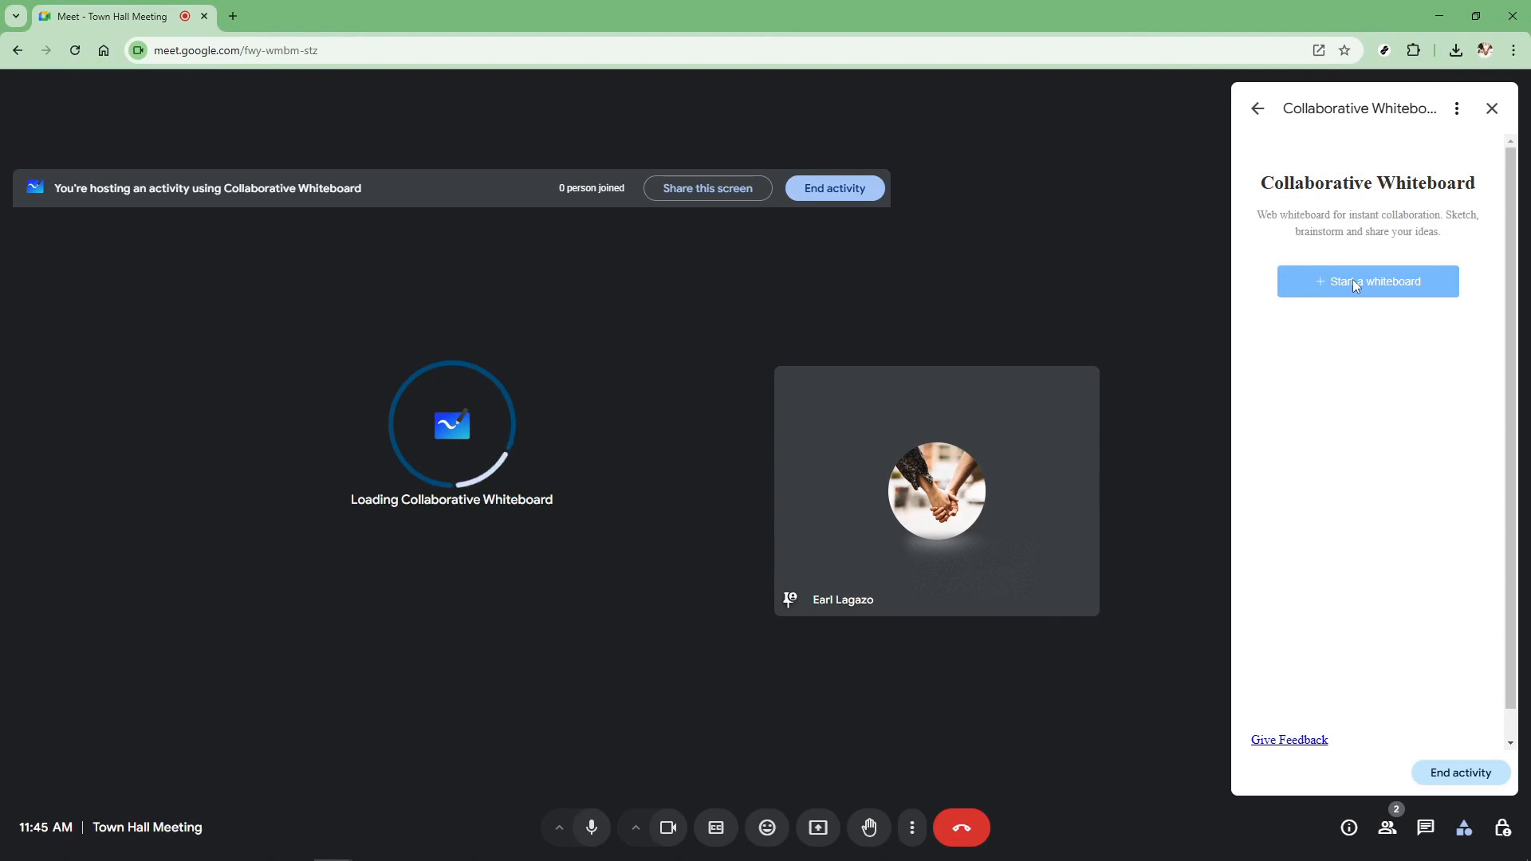
{"action": "left_click", "coordinate": [1366, 281]}
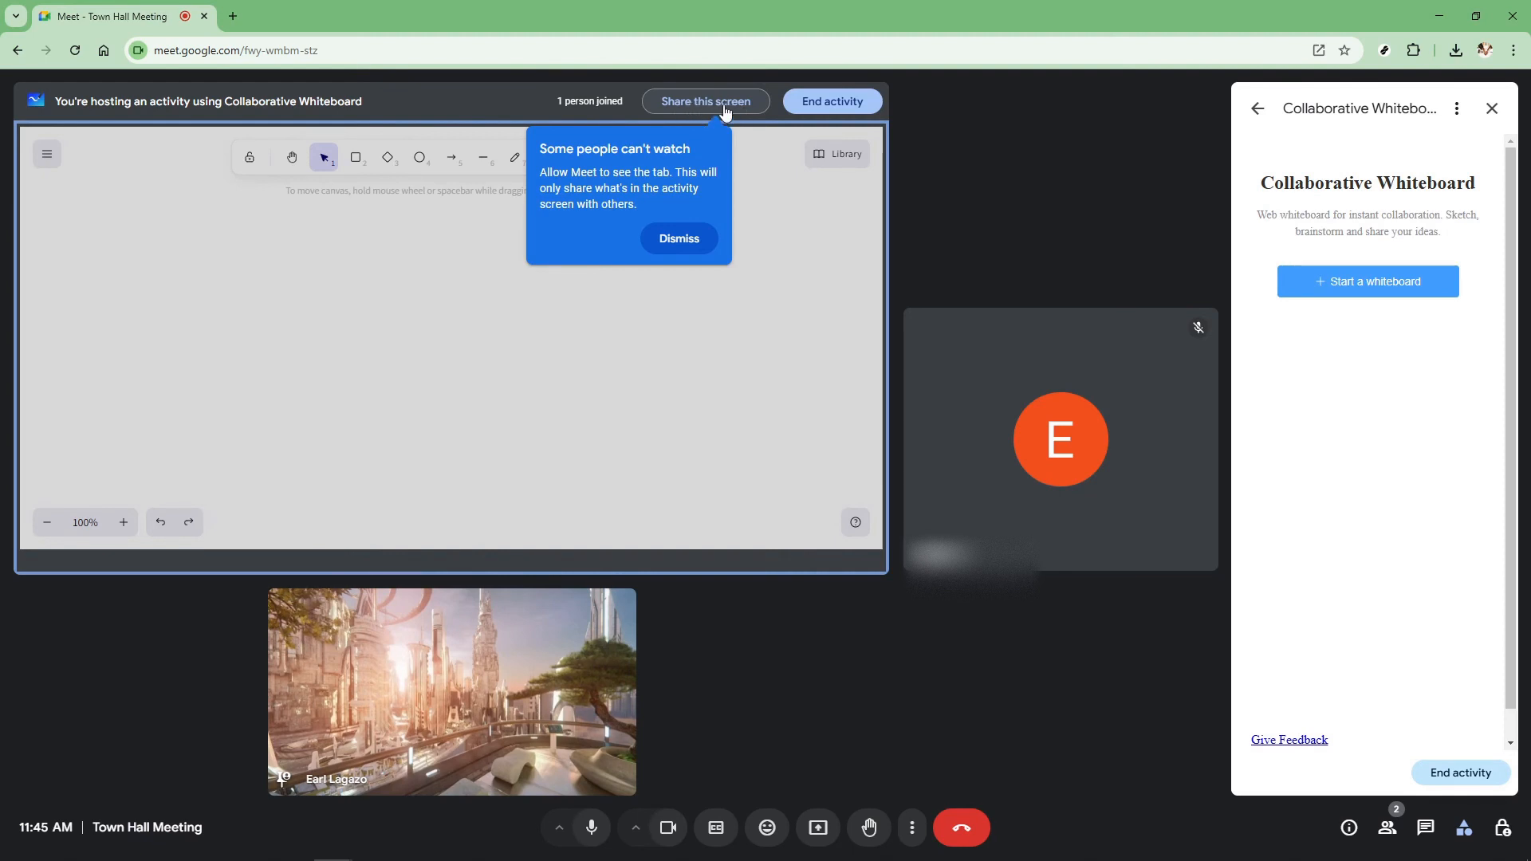
{"action": "left_click", "coordinate": [678, 238]}
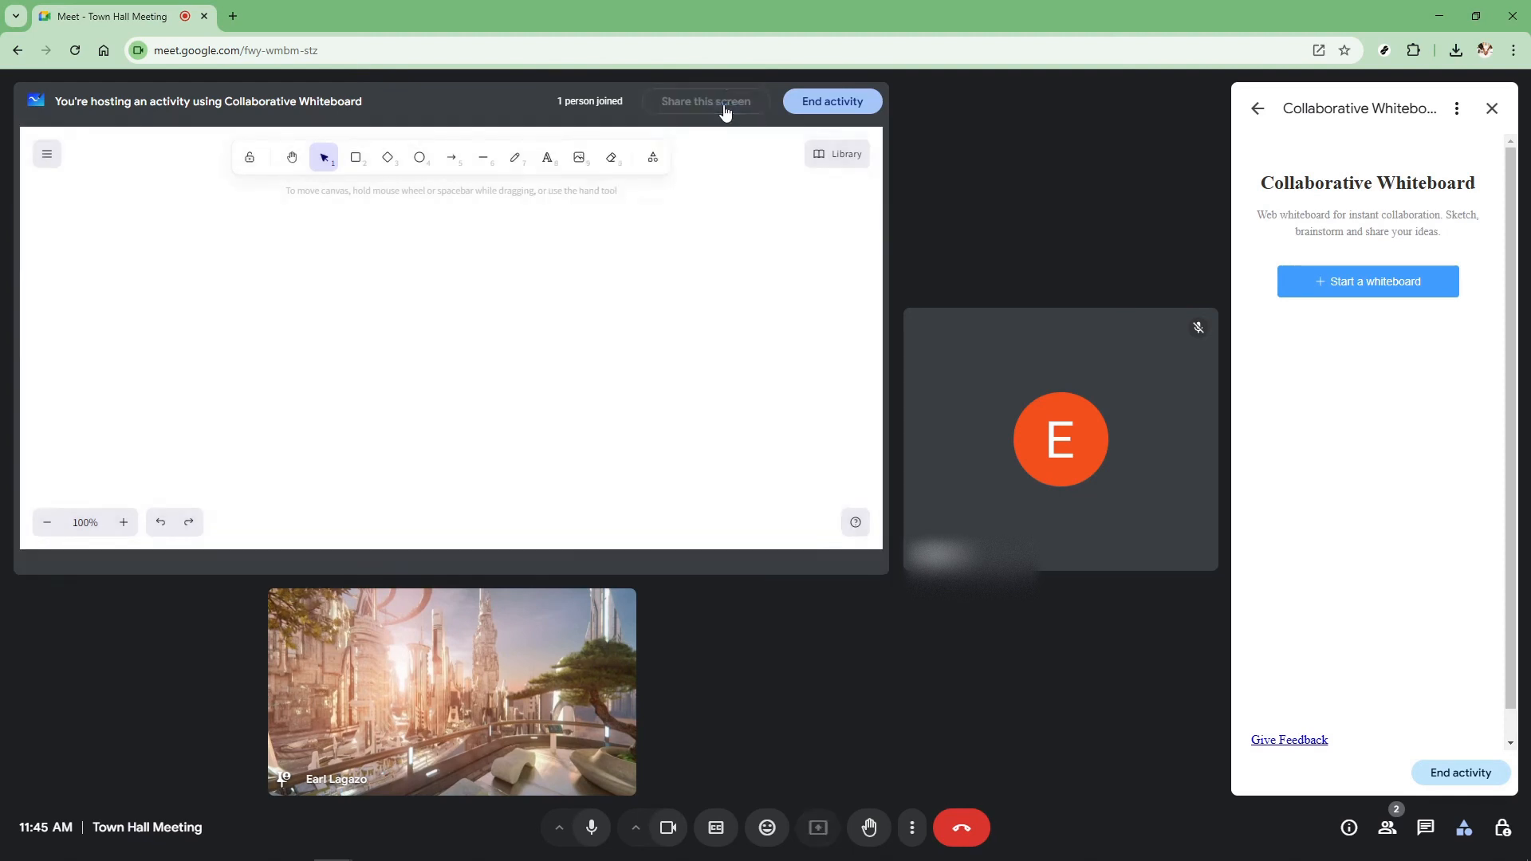
{"action": "left_click", "coordinate": [705, 101]}
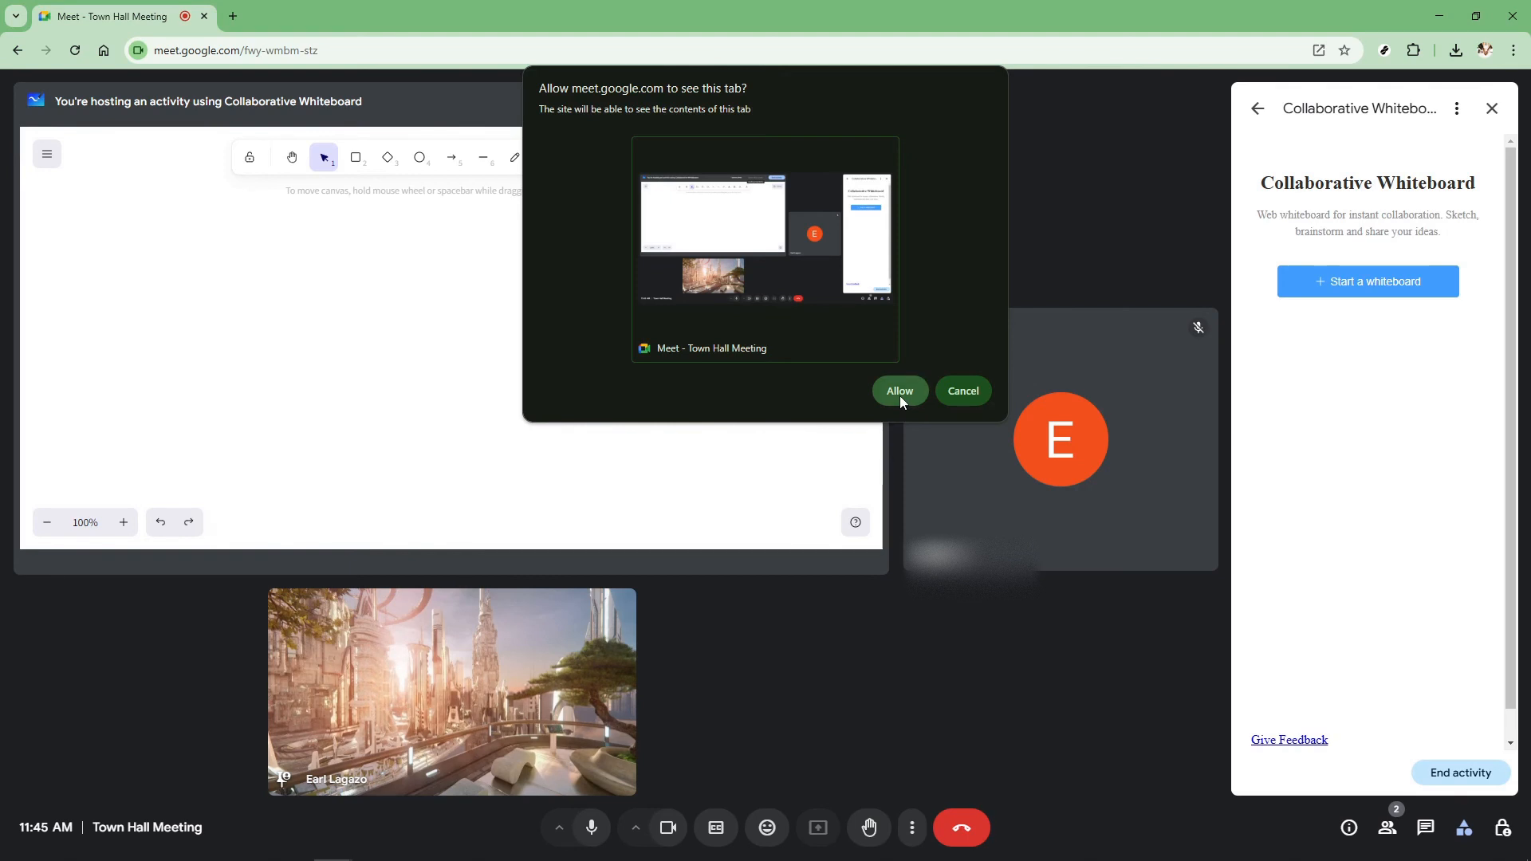
{"action": "left_click", "coordinate": [899, 391]}
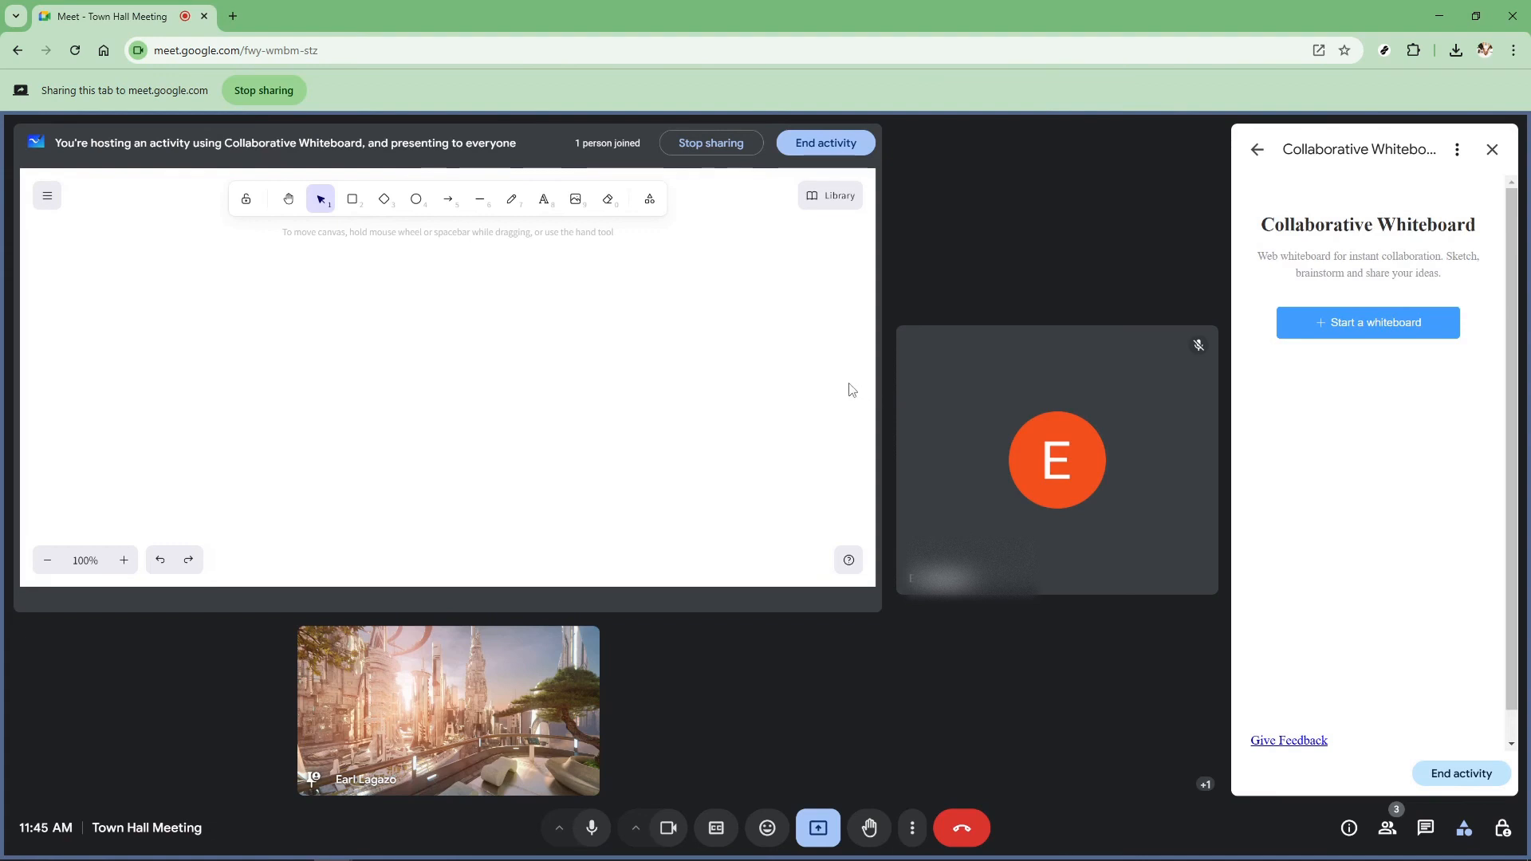
{"action": "mouse_move", "coordinate": [540, 228]}
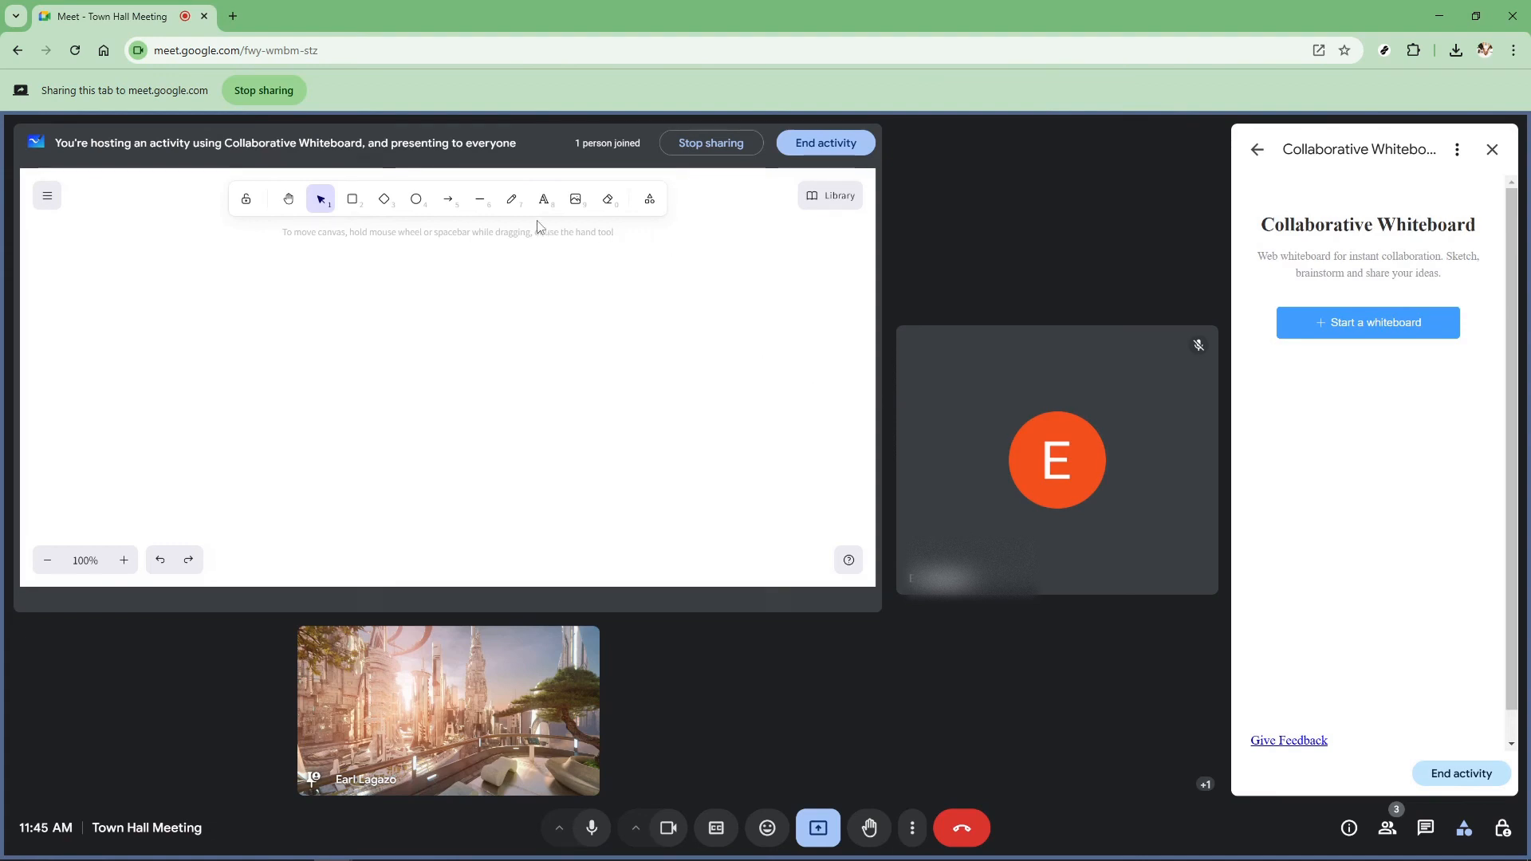
Draw "Hi!" on the whiteboard canvas with the freehand pen in black
{"action": "left_click", "coordinate": [510, 199]}
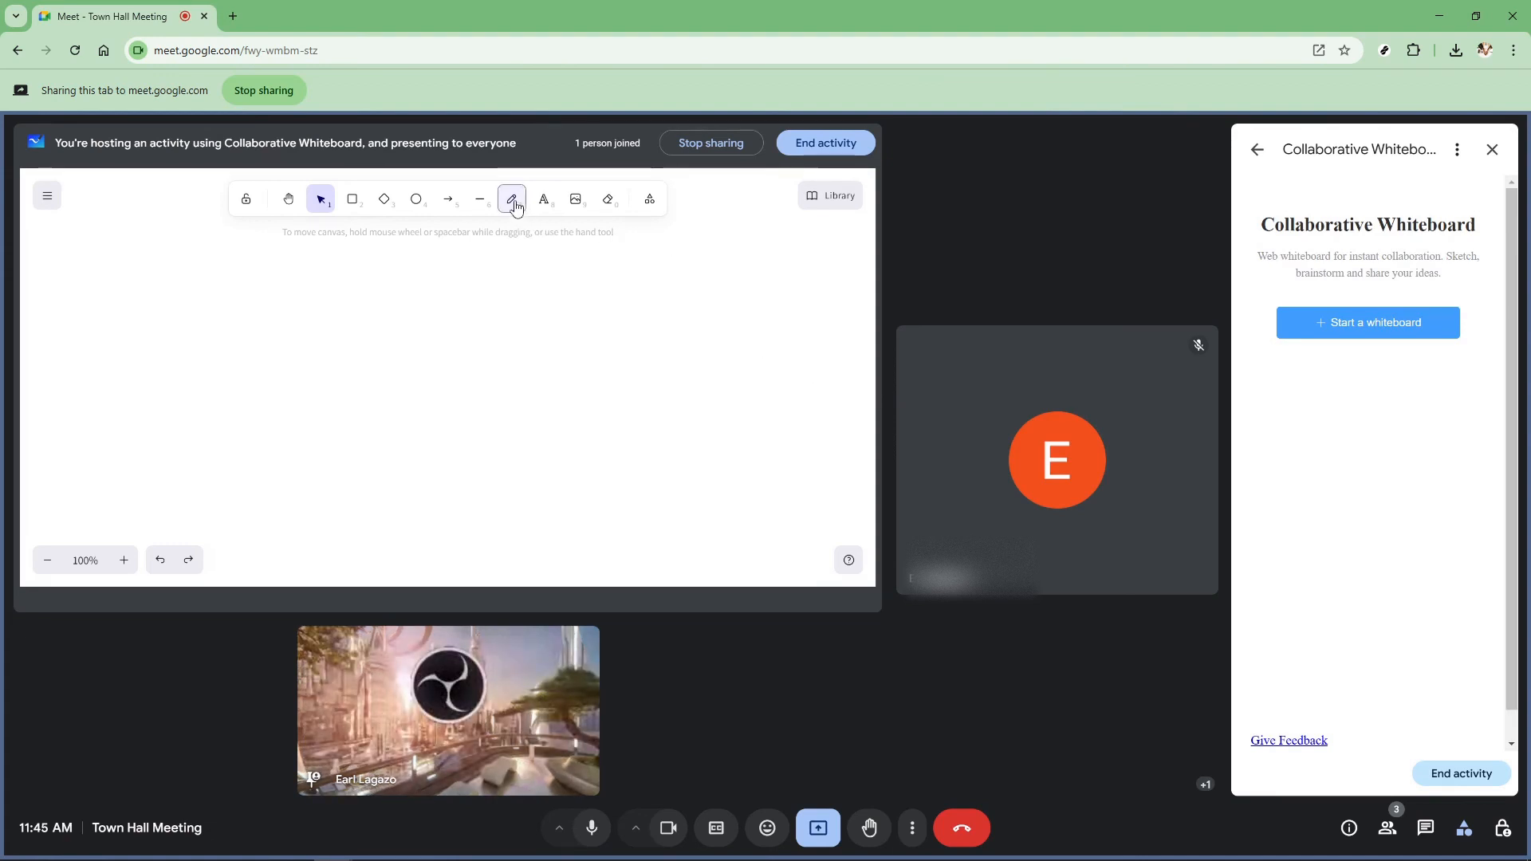
{"action": "left_click", "coordinate": [512, 199]}
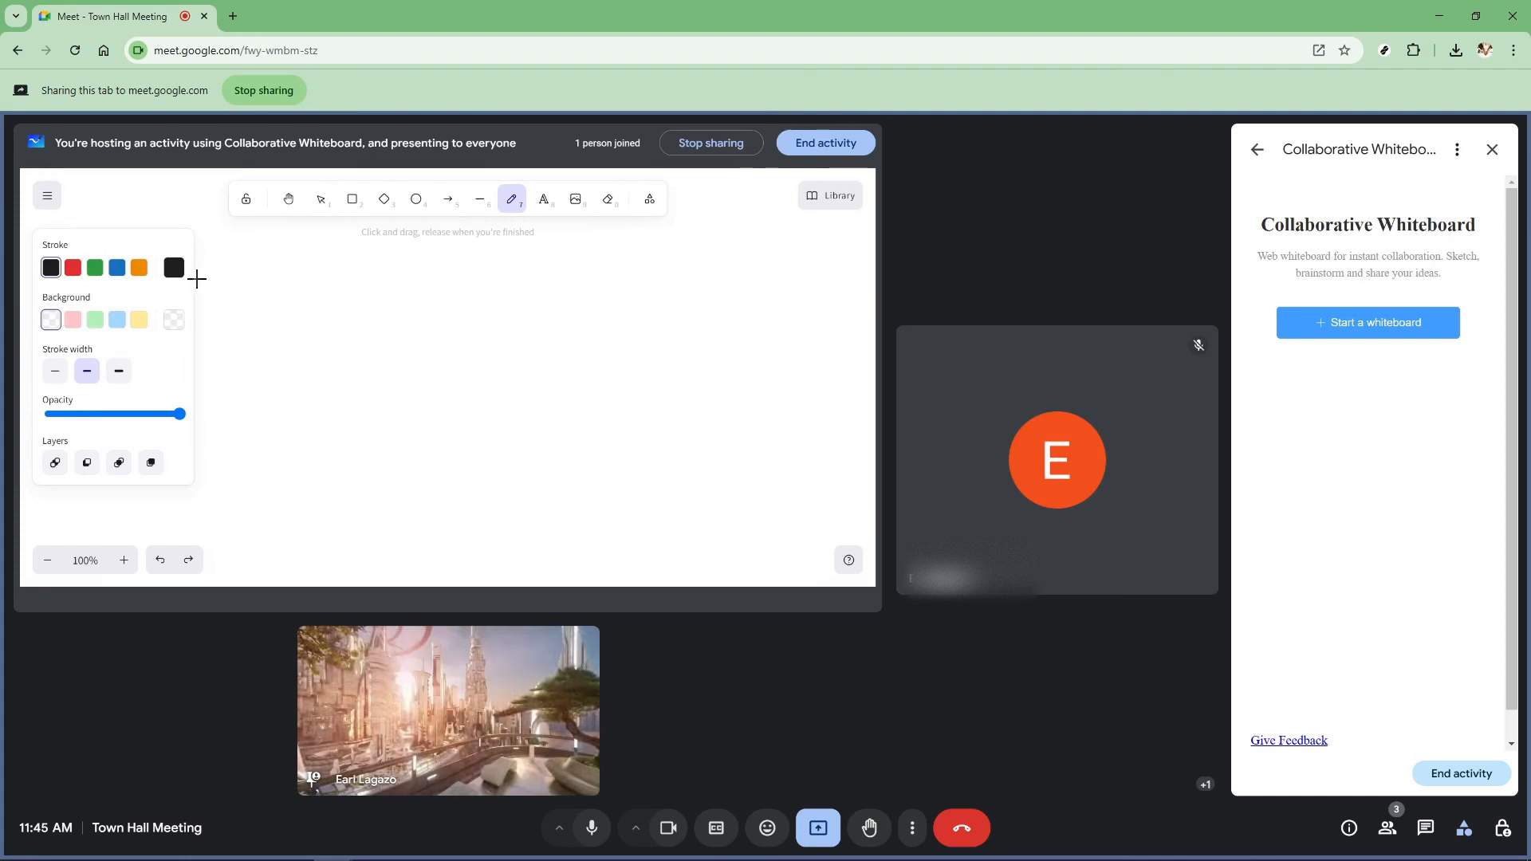
{"action": "left_click", "coordinate": [173, 267]}
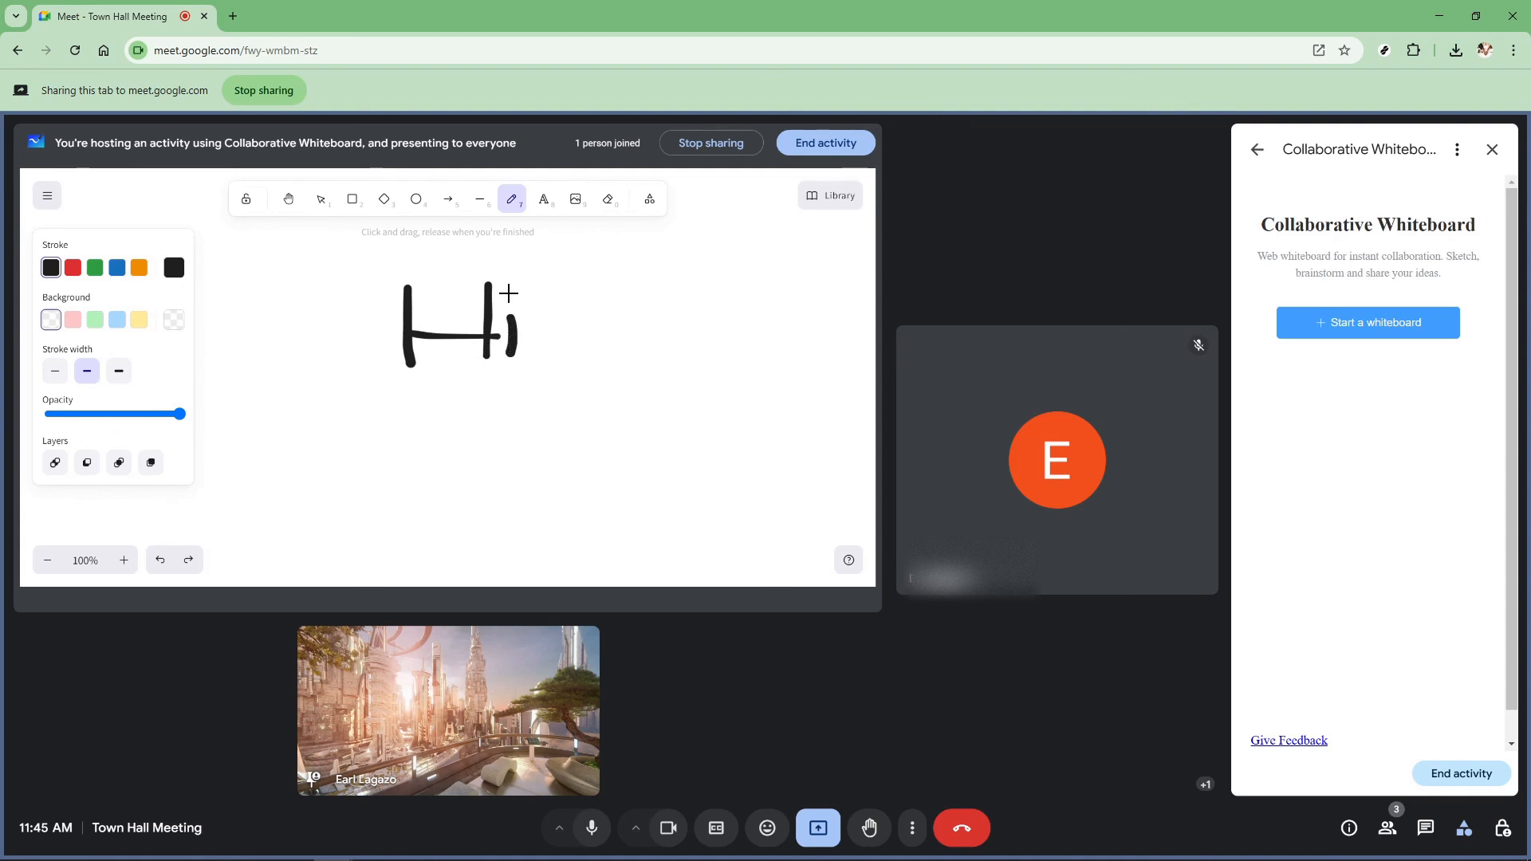
{"action": "mouse_move", "coordinate": [555, 284]}
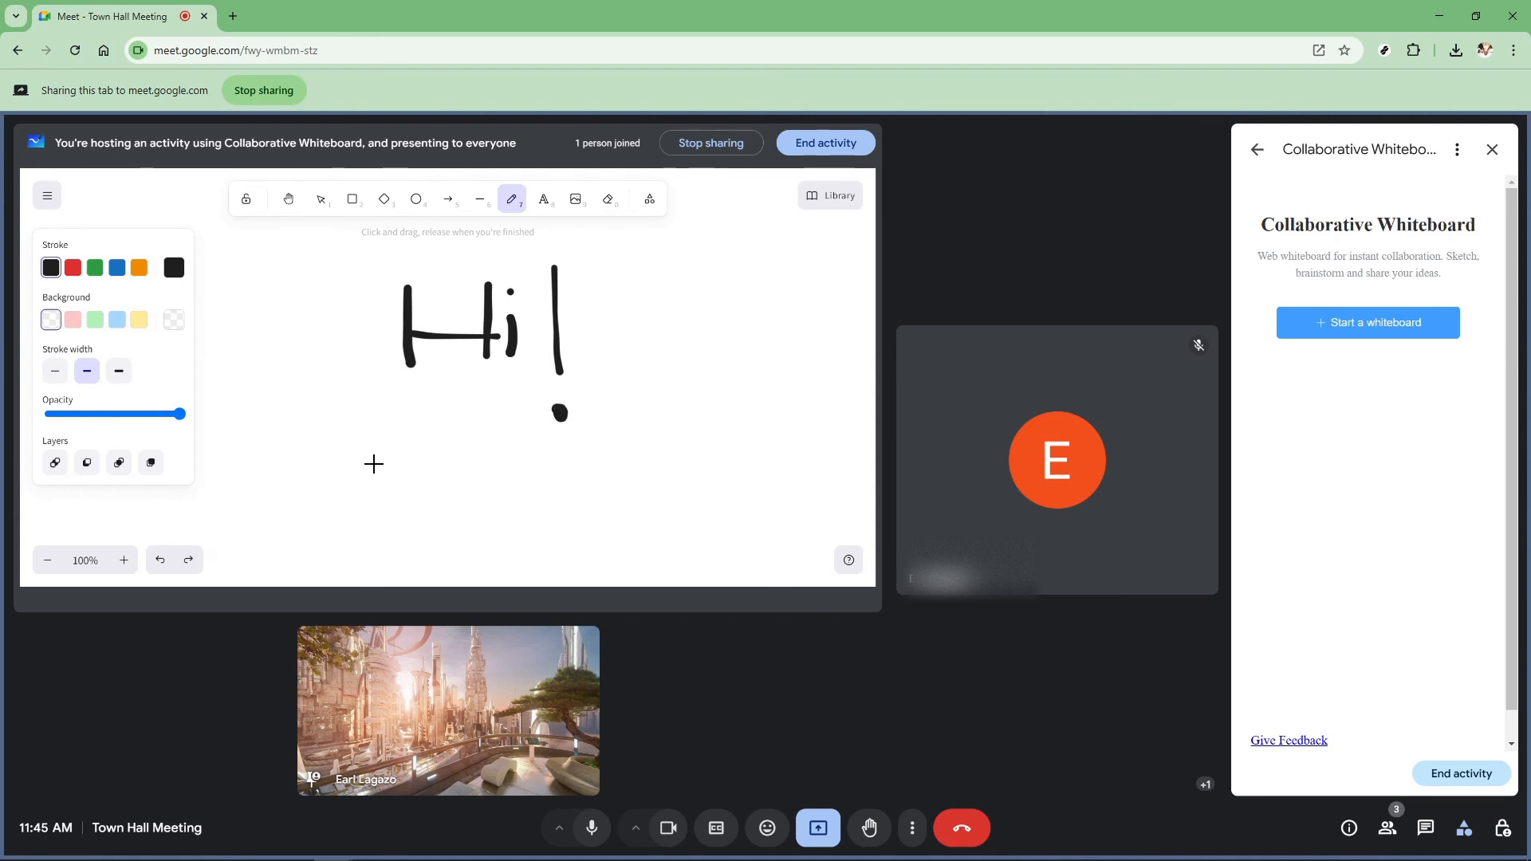
{"action": "mouse_move", "coordinate": [245, 445]}
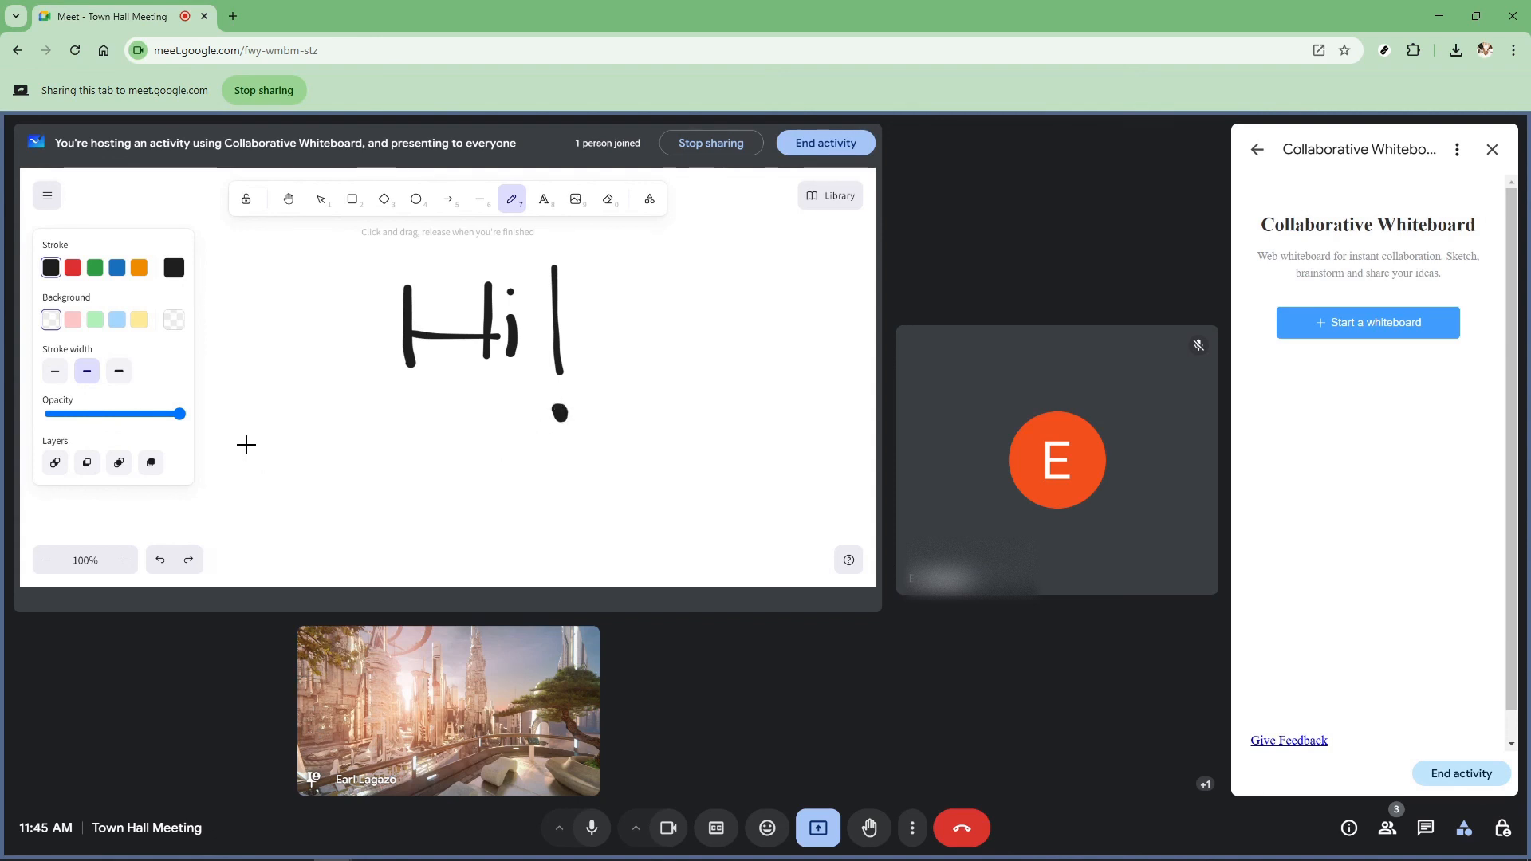